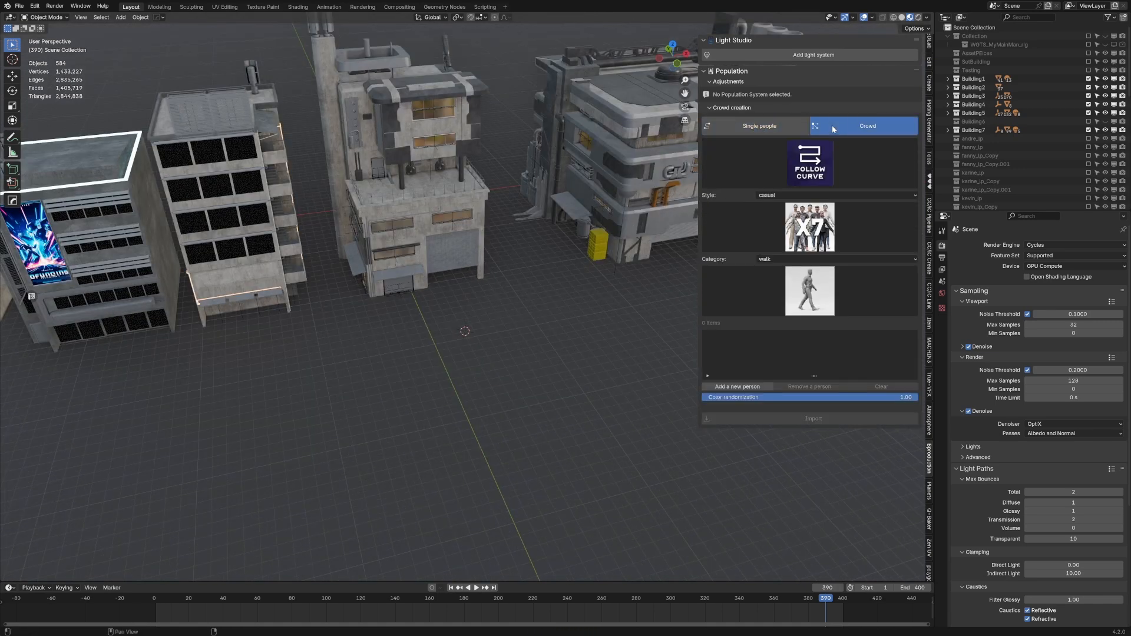
# Step: Preview Single people, return to Crowd, choose Group mode and the communication category
pyautogui.click(757, 126)
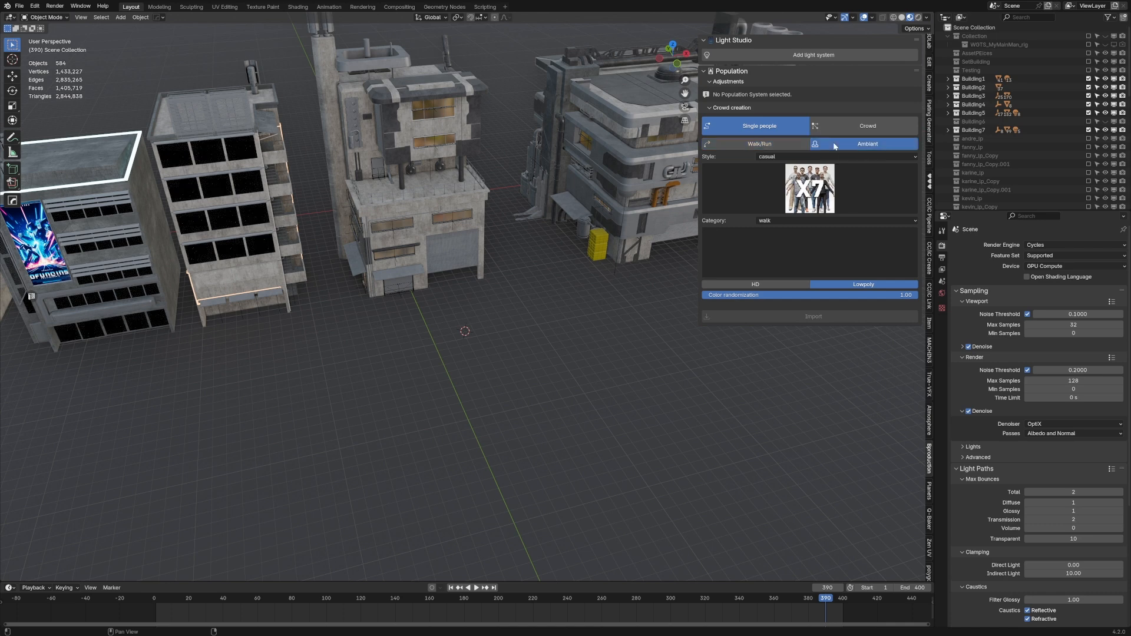
pyautogui.click(866, 126)
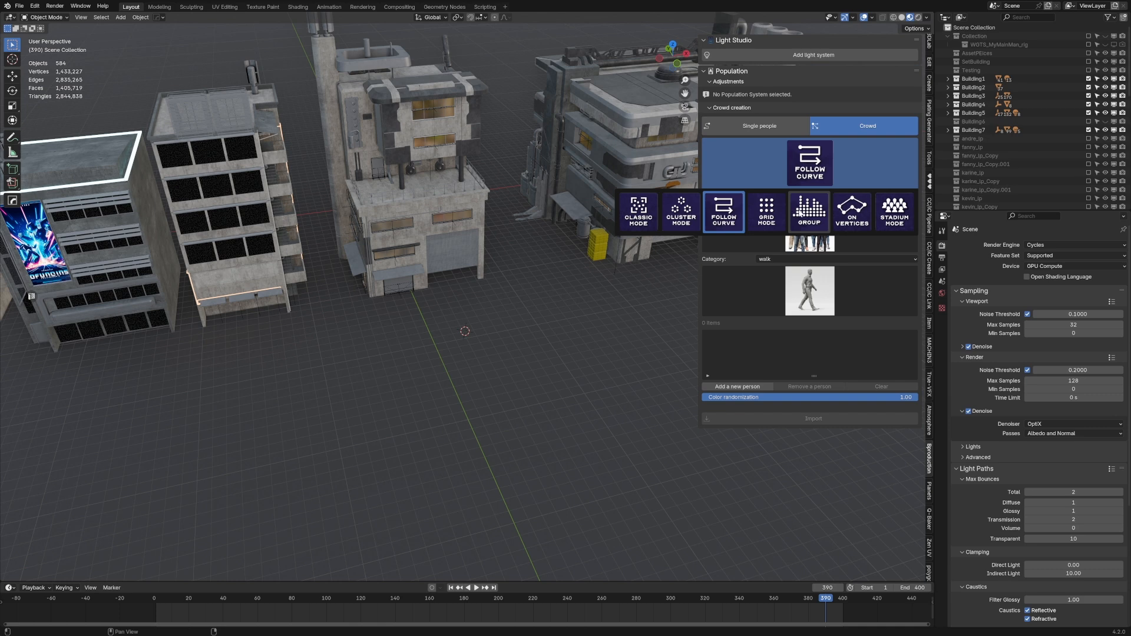
pyautogui.click(808, 211)
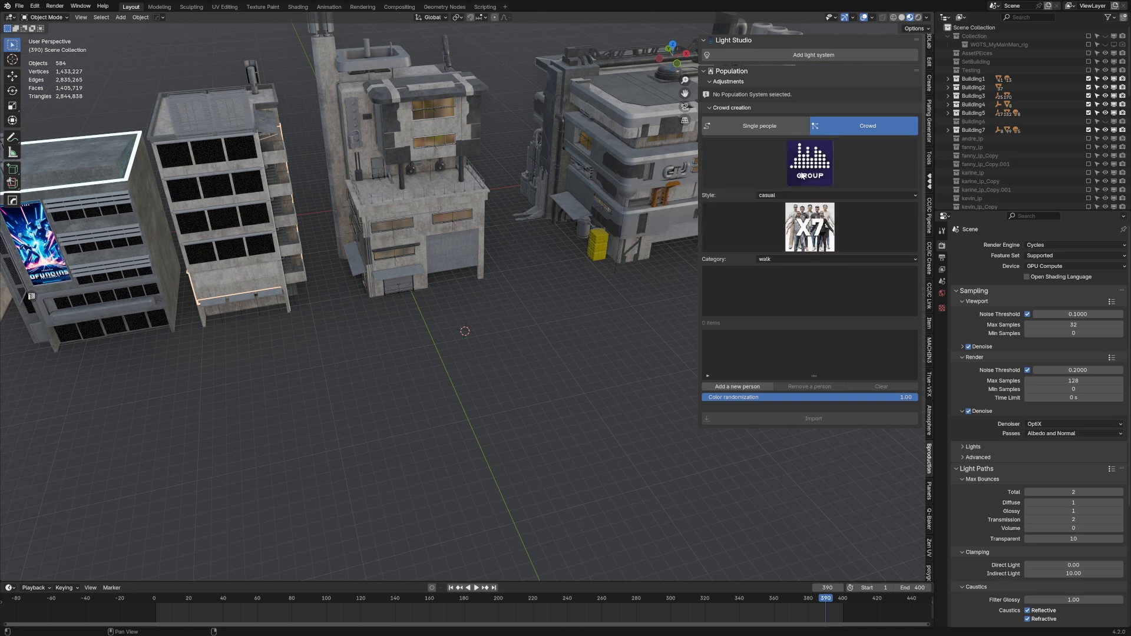
pyautogui.click(836, 259)
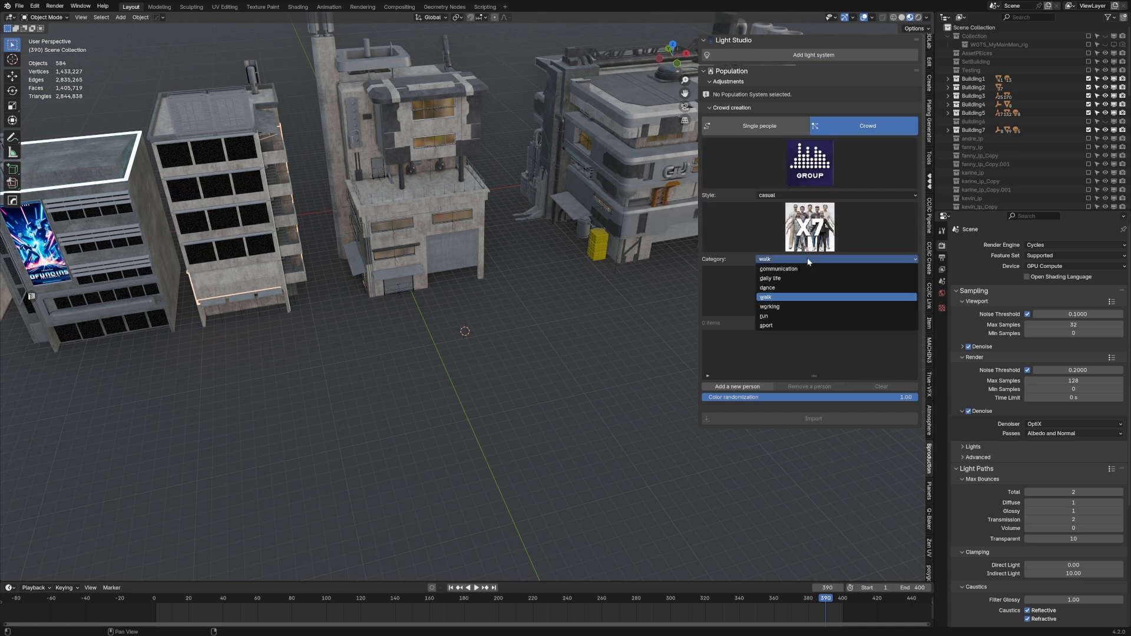
pyautogui.click(777, 268)
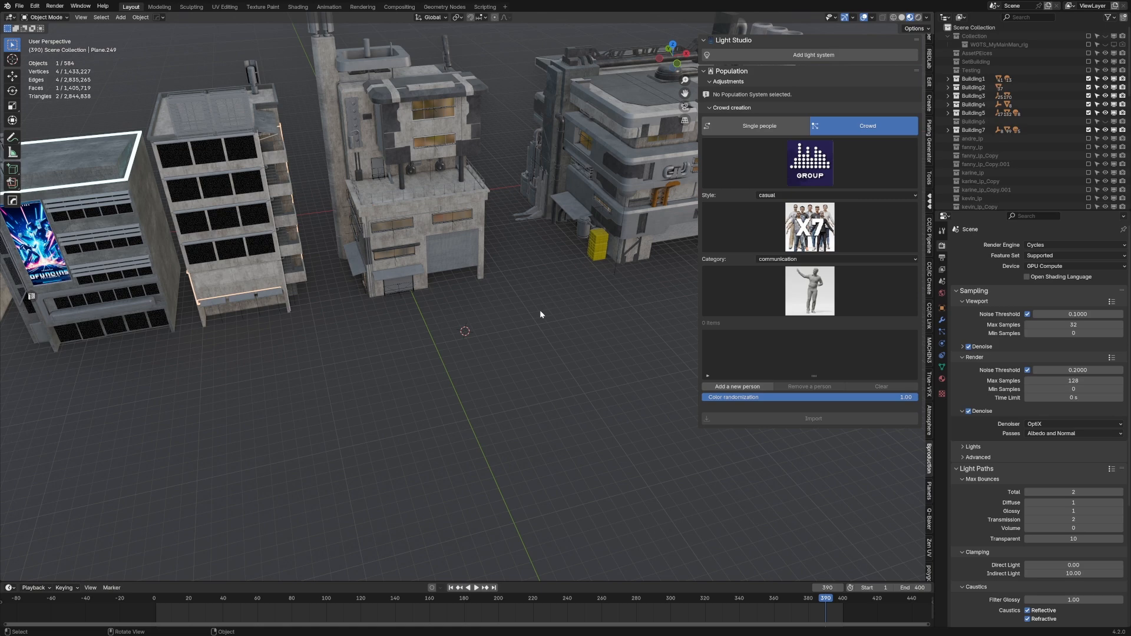
# Step: Add the communication characters to the list and import the group crowd into the scene
pyautogui.click(737, 387)
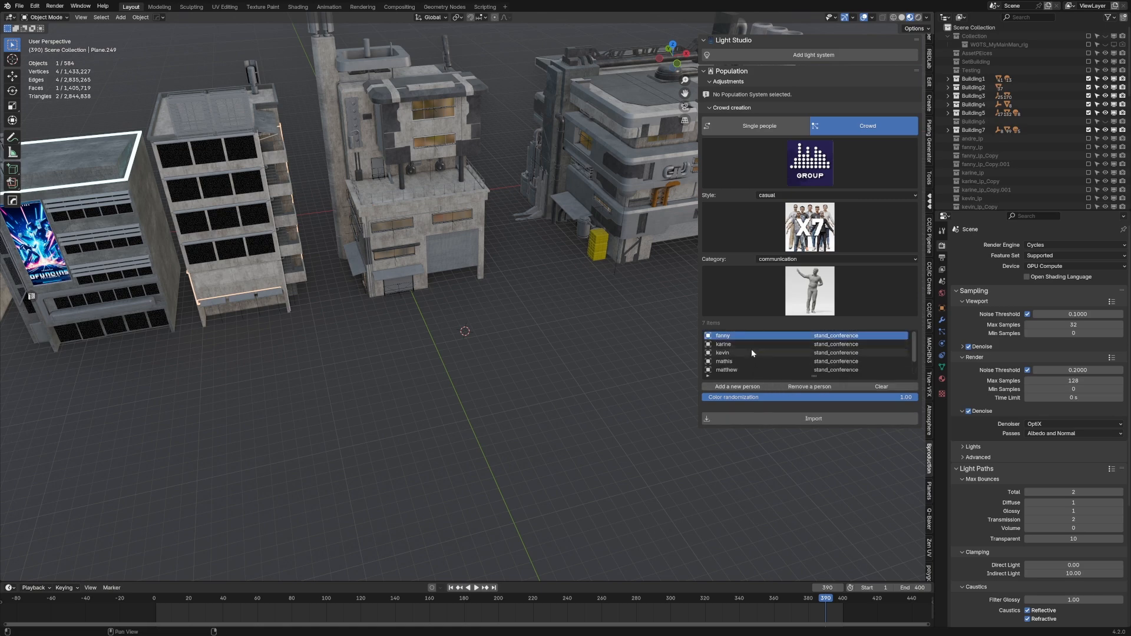
pyautogui.click(813, 418)
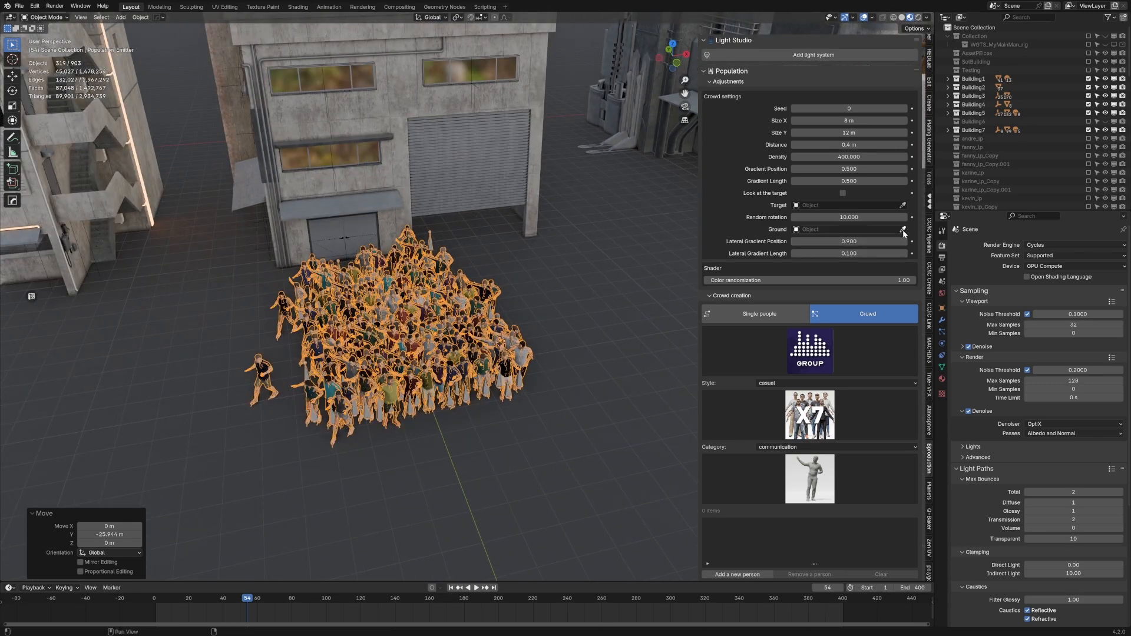
# Step: Pick the floor plane as Ground, then widen and thin the crowd and tune its gradient
pyautogui.click(903, 230)
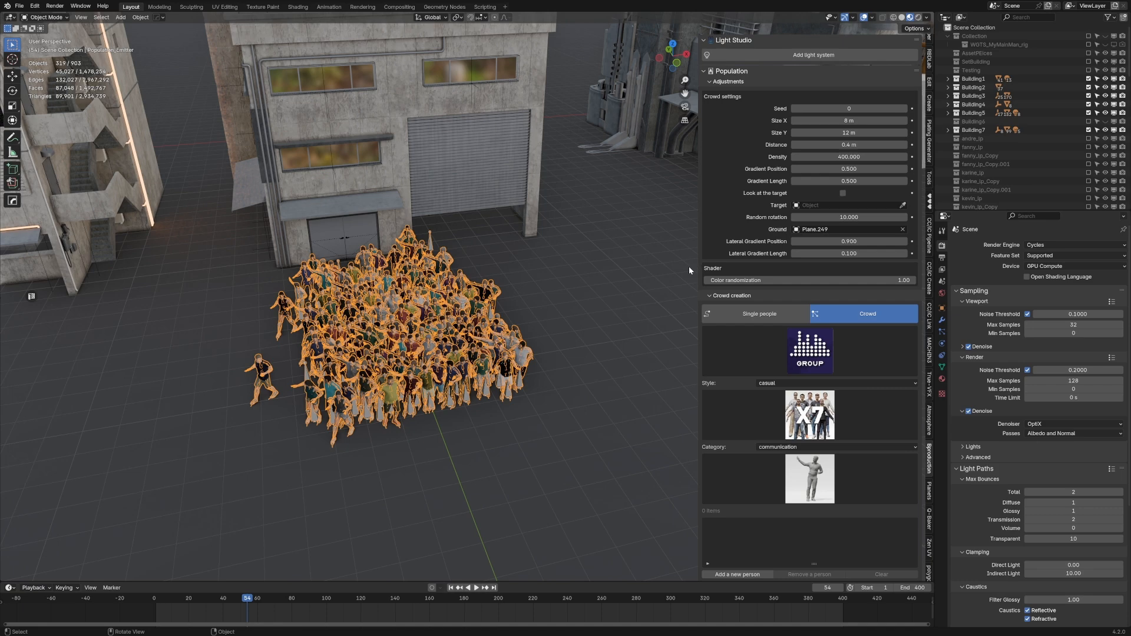
pyautogui.moveTo(830, 120); pyautogui.dragTo(850, 120)
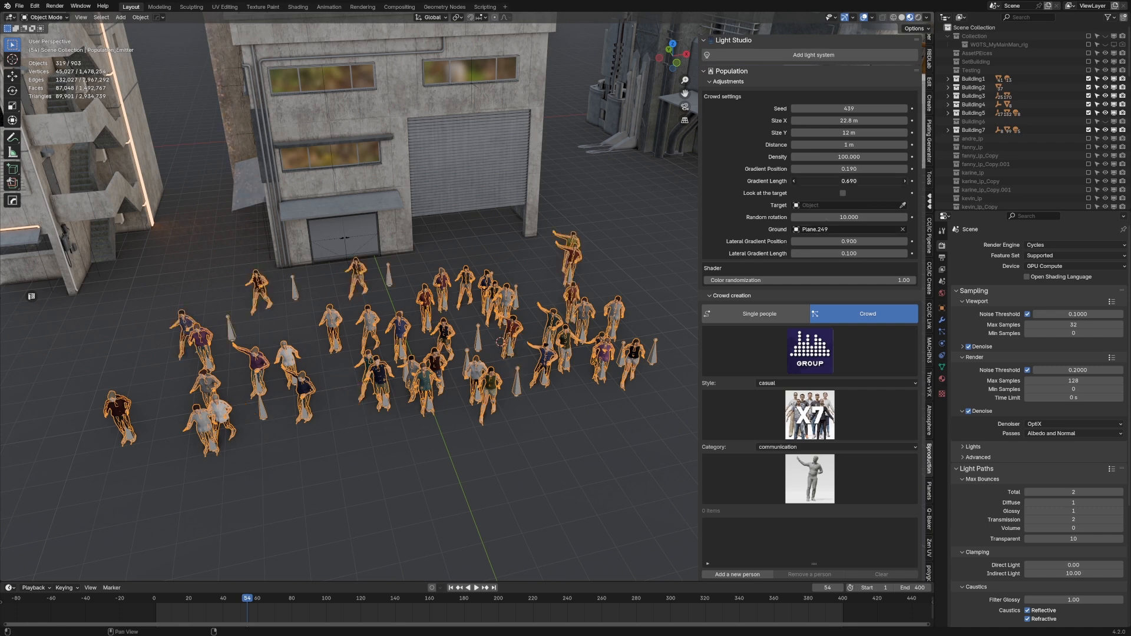
pyautogui.moveTo(847, 182); pyautogui.dragTo(798, 182)
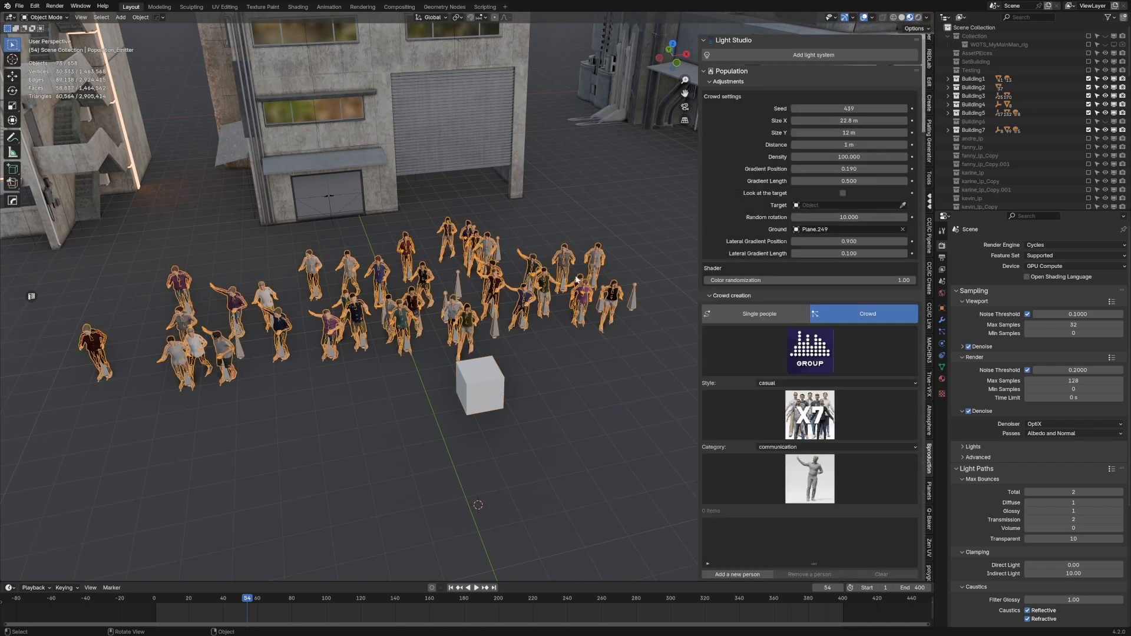
# Step: Enable Look at the target with the cube as target and move the cube in front of the crowd
pyautogui.click(842, 193)
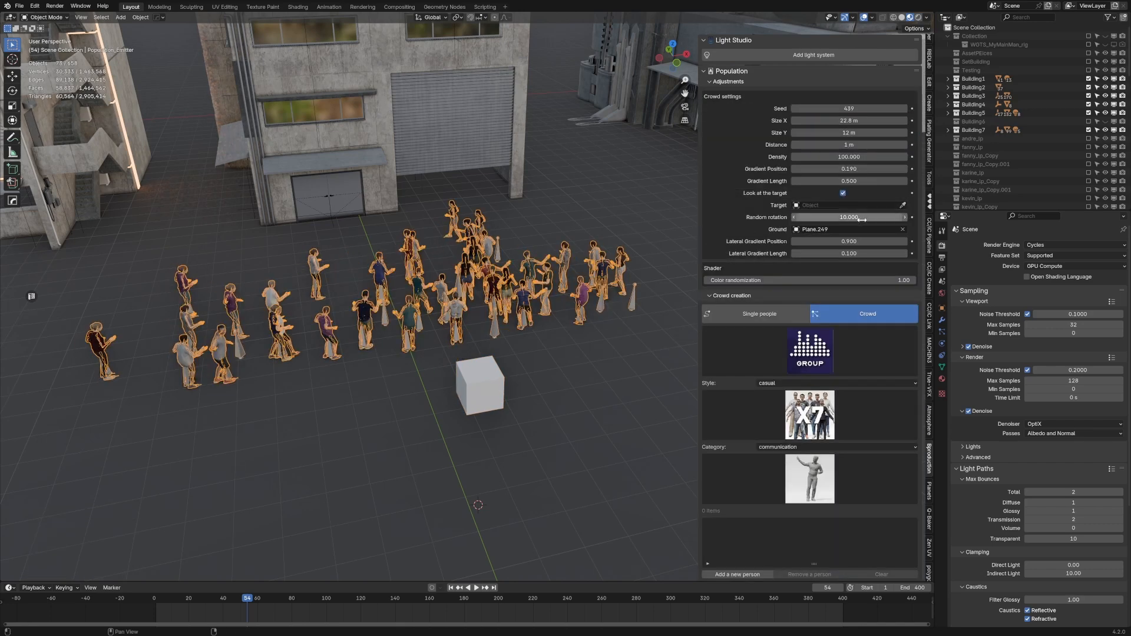
pyautogui.click(837, 205)
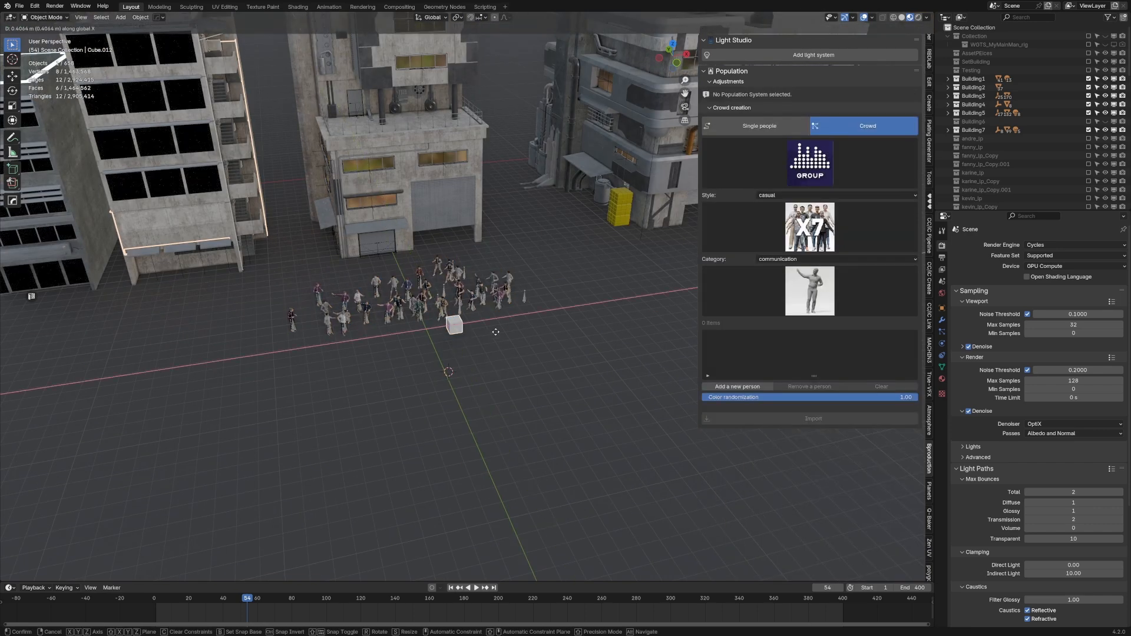
pyautogui.moveTo(452, 325); pyautogui.dragTo(555, 308)
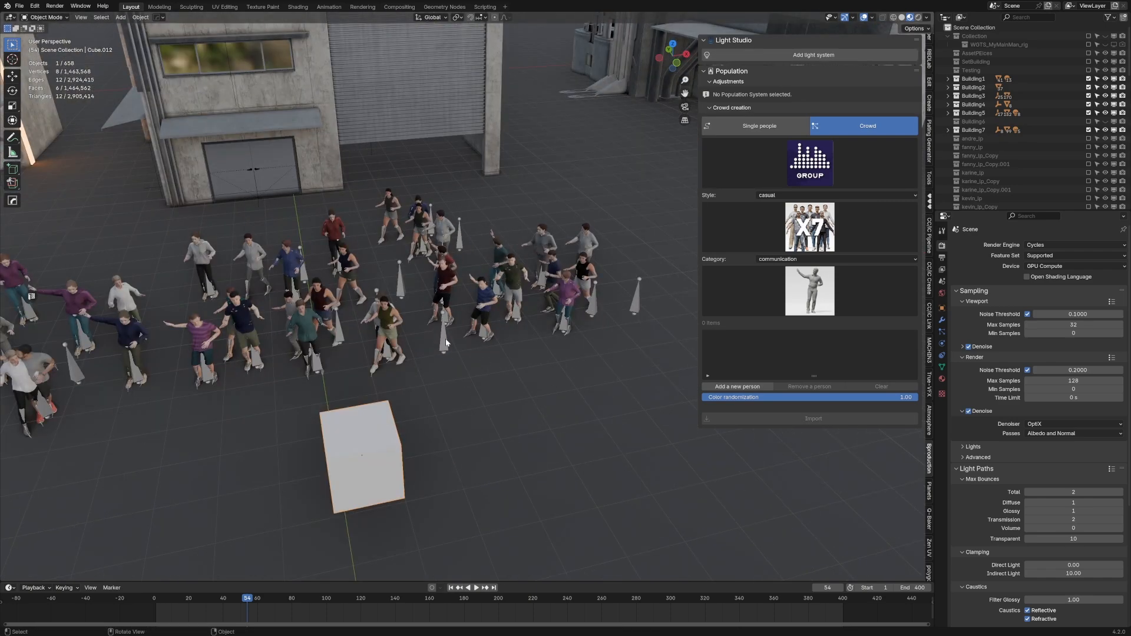
pyautogui.moveTo(561, 433)
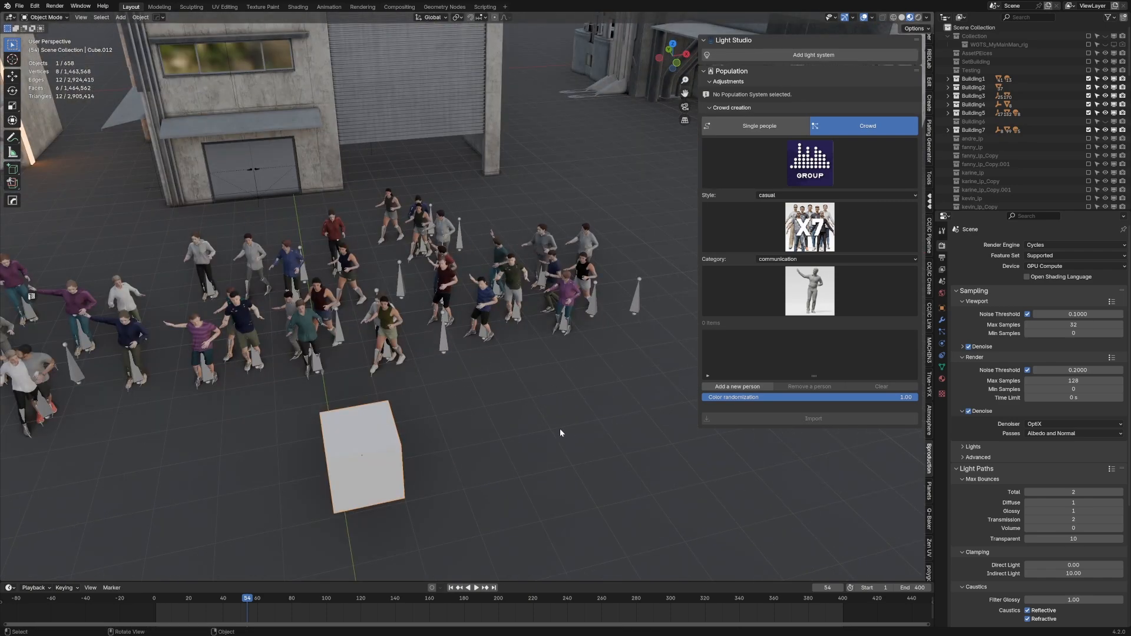
# Step: Browse the poses, change Category to daily life, then select the cube in the viewport
pyautogui.click(809, 291)
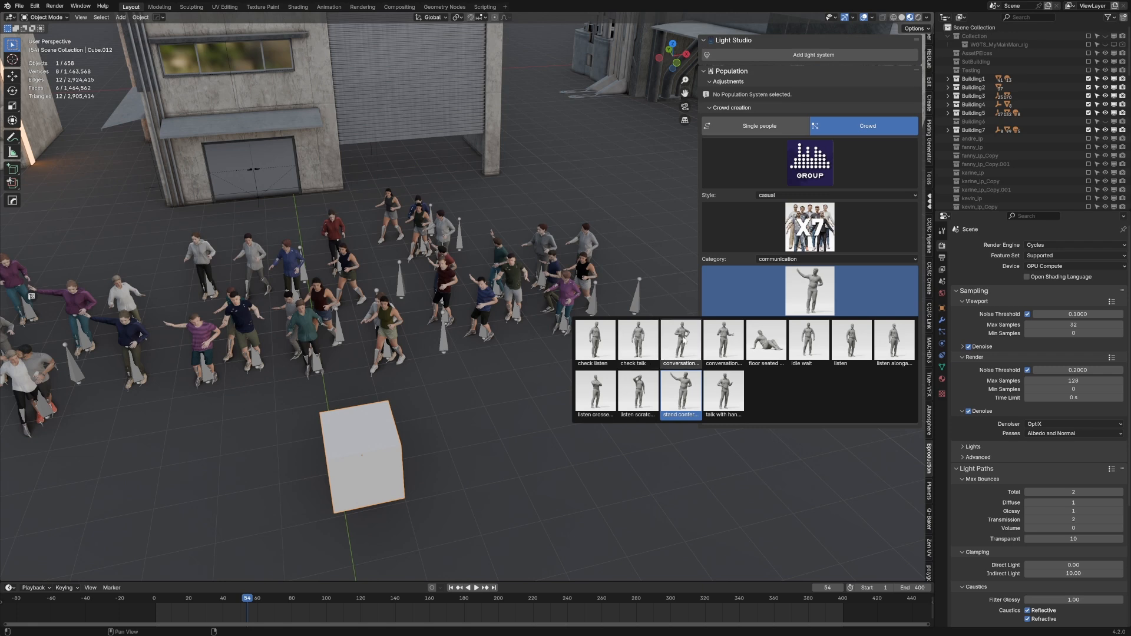
pyautogui.click(834, 260)
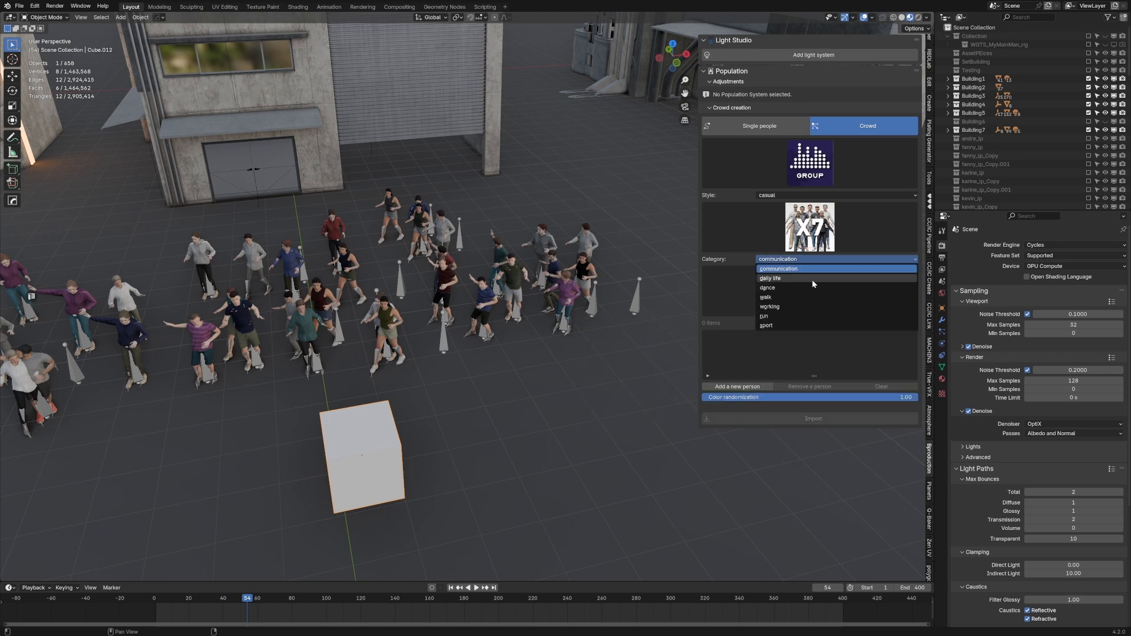
pyautogui.click(770, 278)
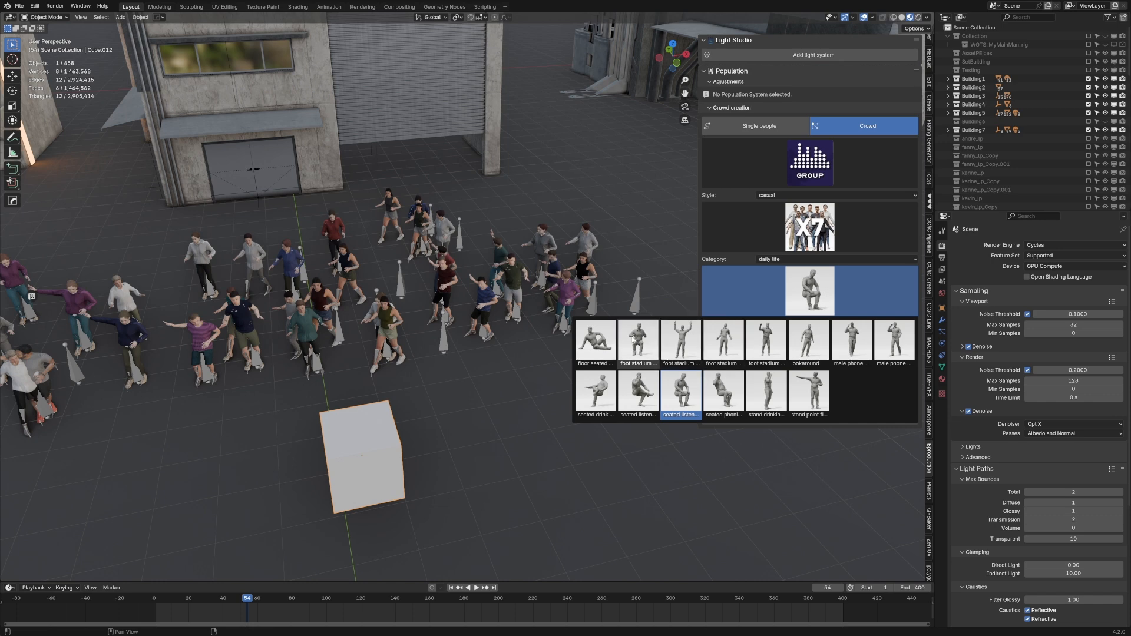
pyautogui.moveTo(678, 393)
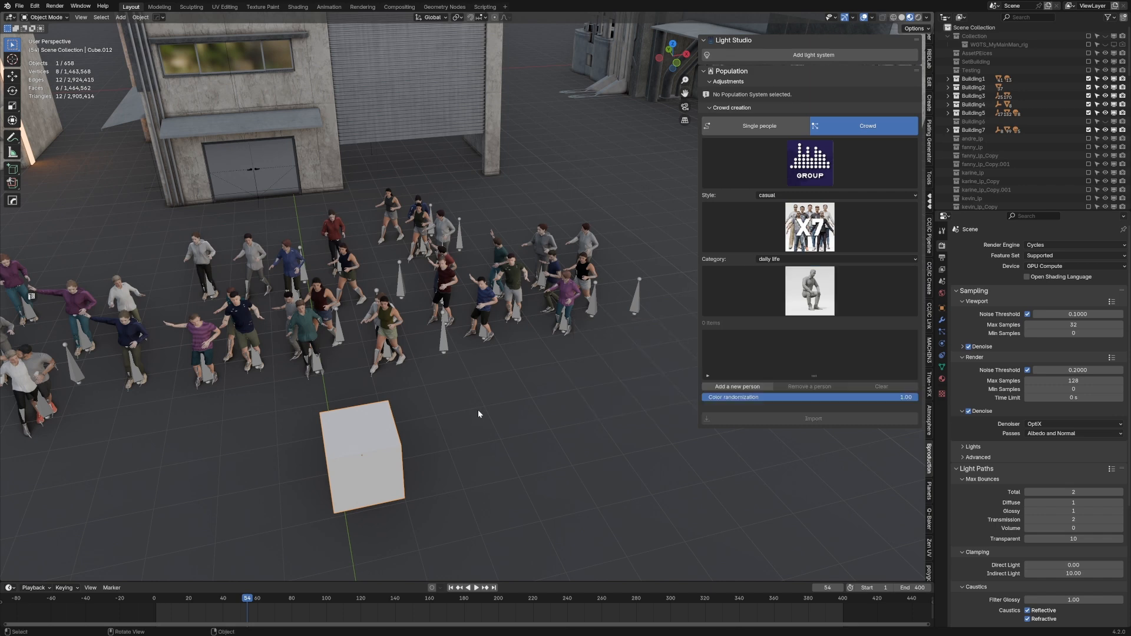
pyautogui.click(466, 587)
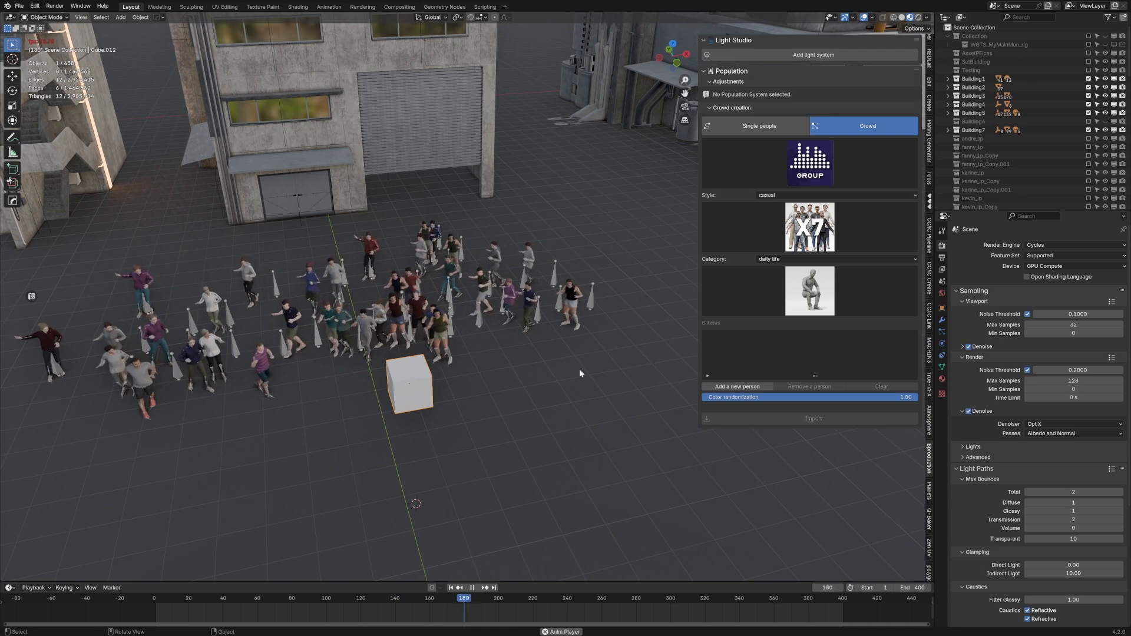
pyautogui.click(461, 598)
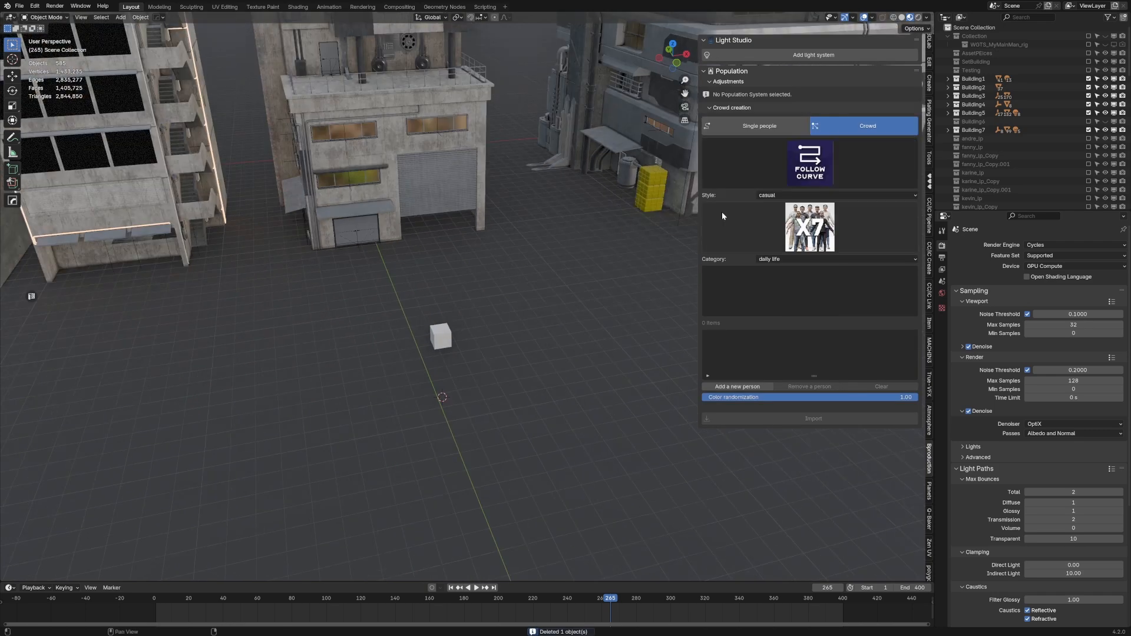
# Step: Set the follow-curve crowd's character category to walk
pyautogui.click(836, 259)
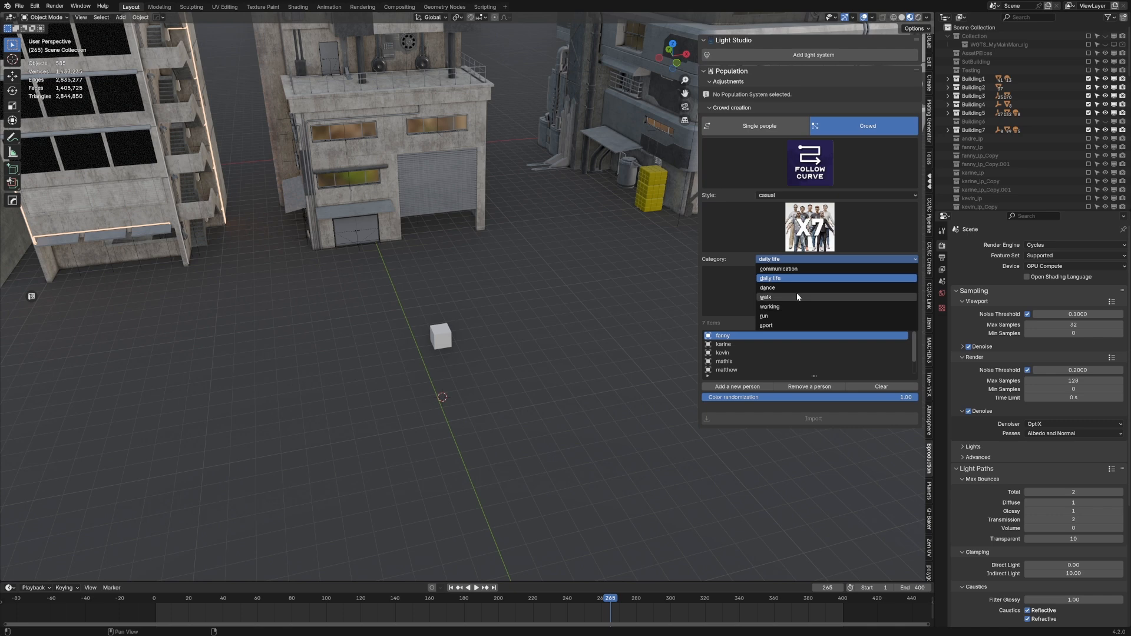
pyautogui.click(766, 297)
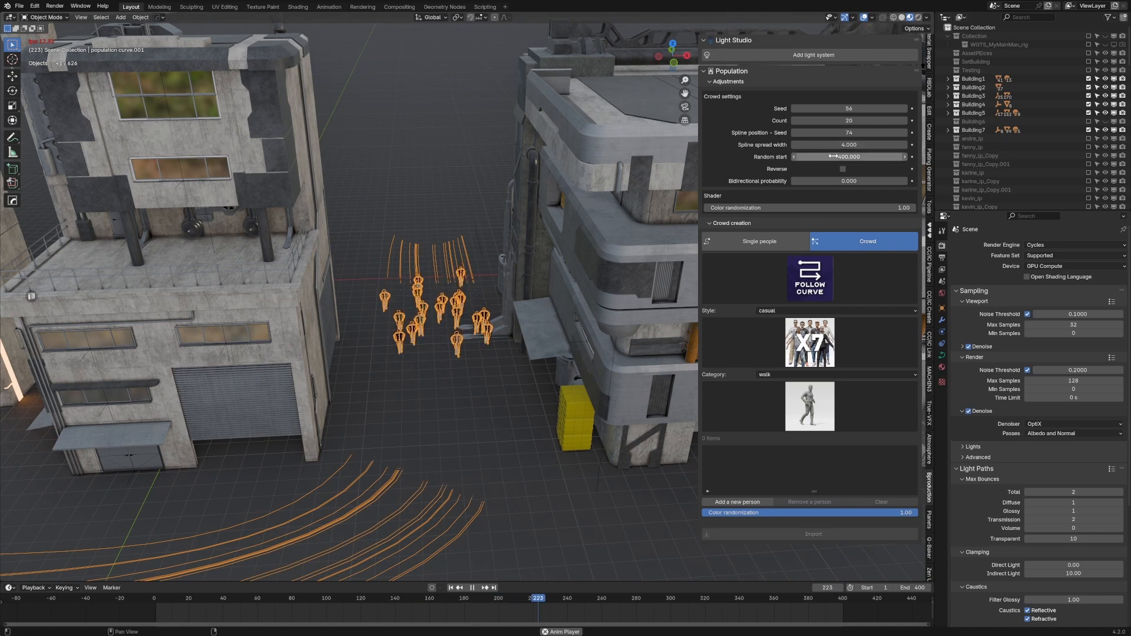
# Step: Set Random start to 1000 and adjust the spline spread width of the walkers
pyautogui.click(848, 156)
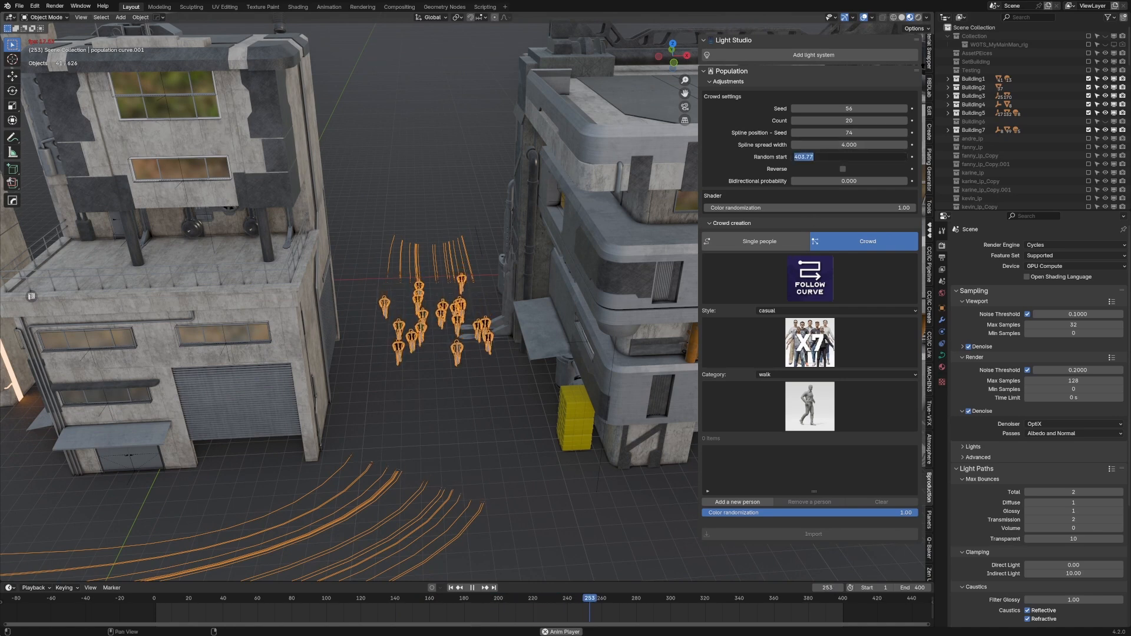
pyautogui.write('1000.000')
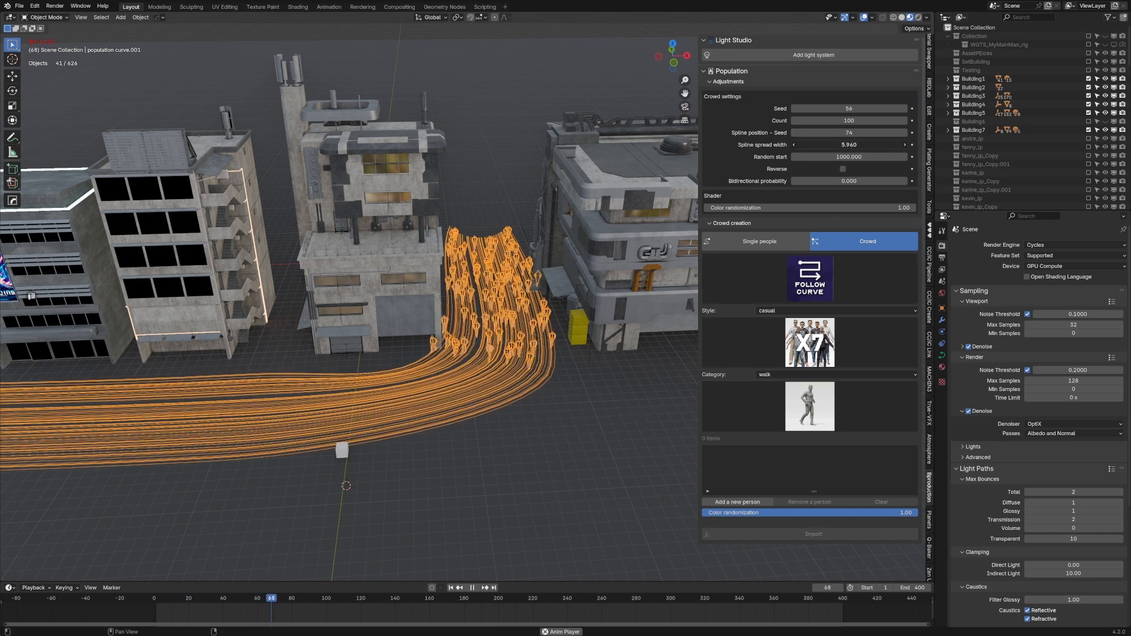
pyautogui.moveTo(865, 145); pyautogui.dragTo(855, 145)
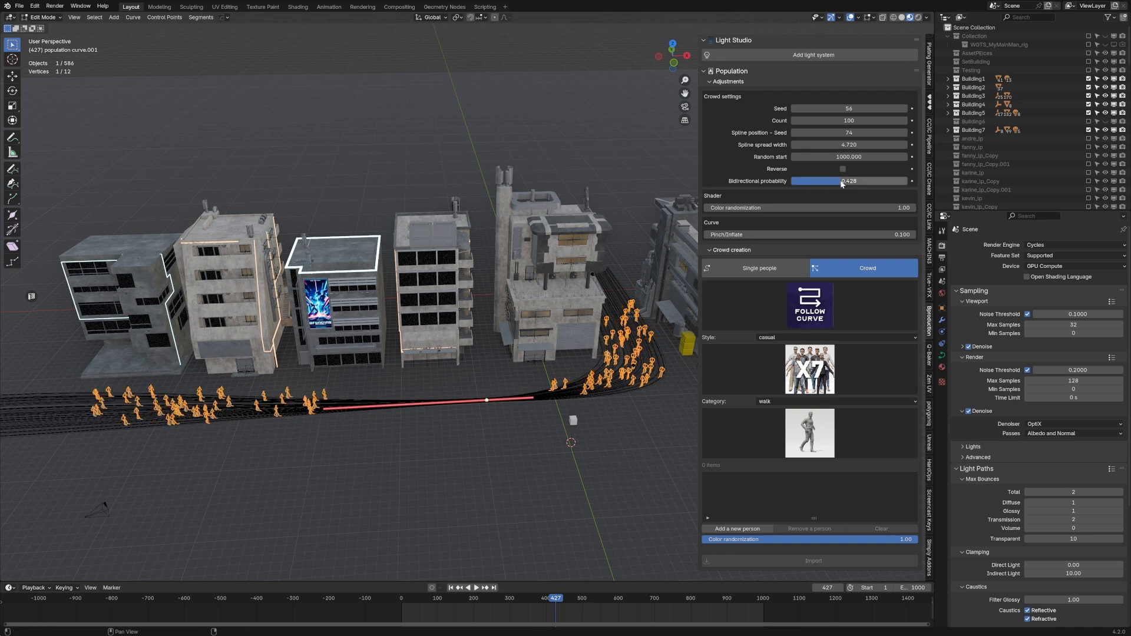
pyautogui.moveTo(740, 186)
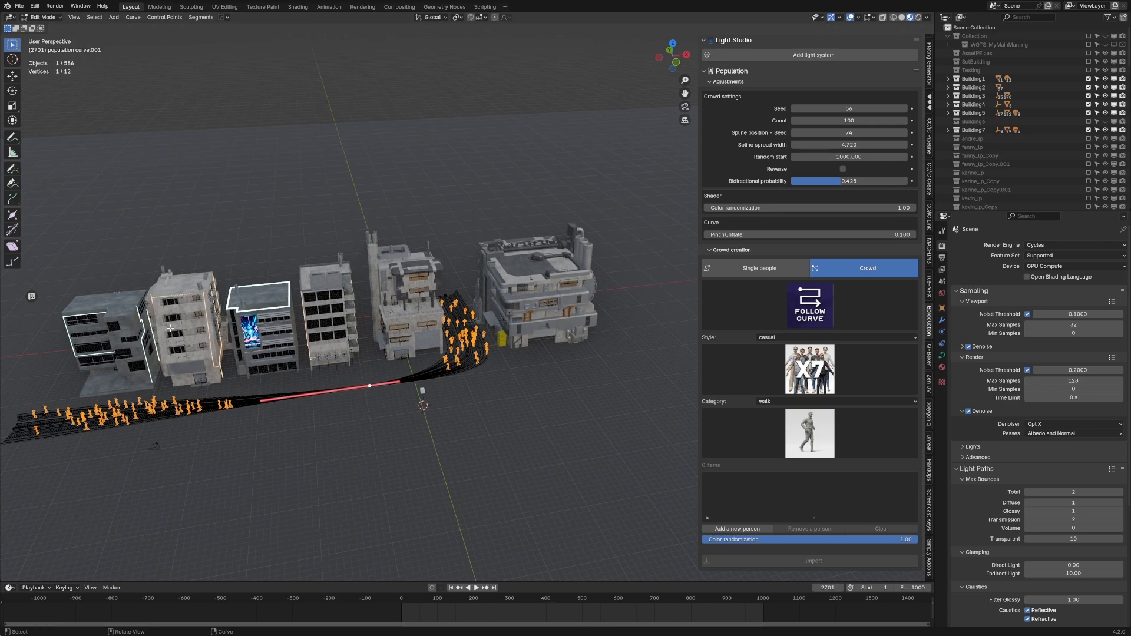
pyautogui.moveTo(469, 456)
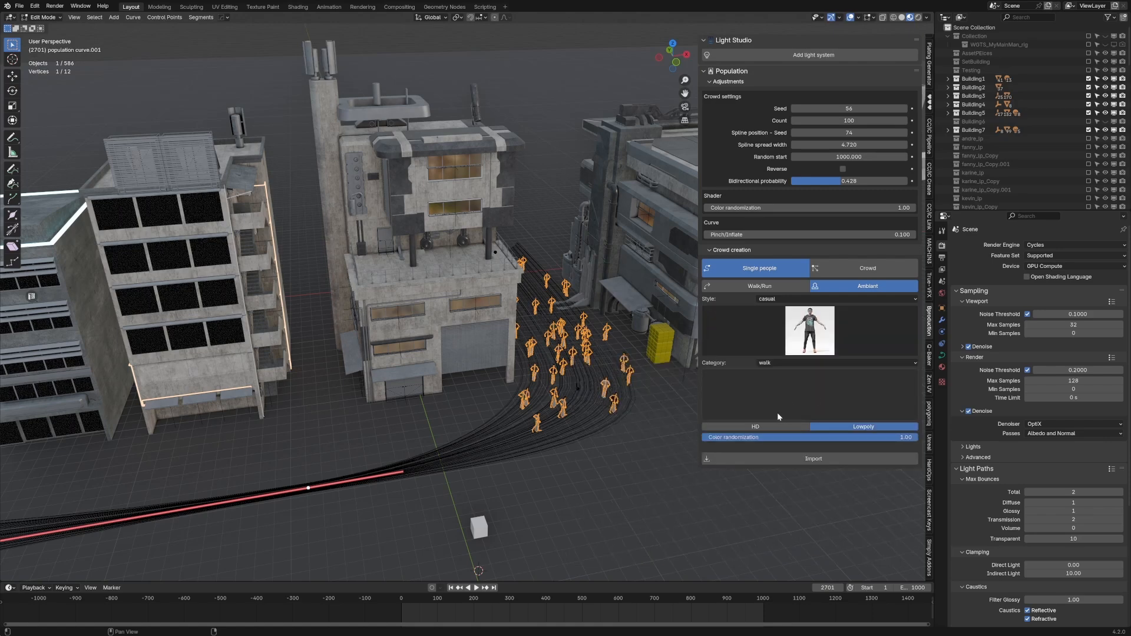
# Step: Choose the run category with walking/running characters and draw a new path curve along the street
pyautogui.click(835, 362)
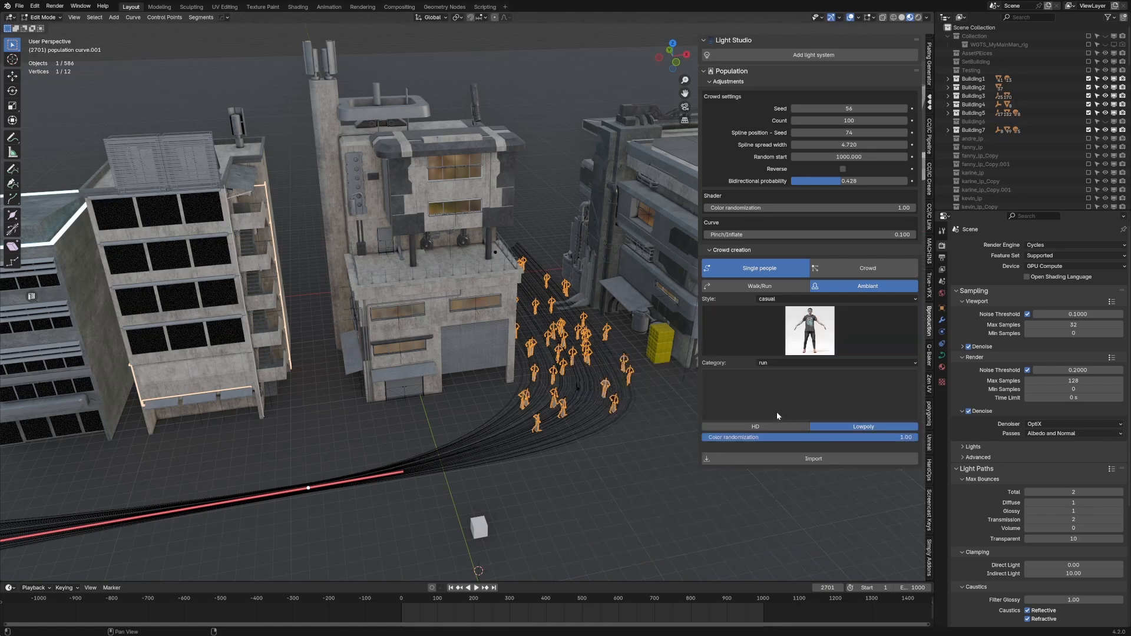
pyautogui.click(755, 285)
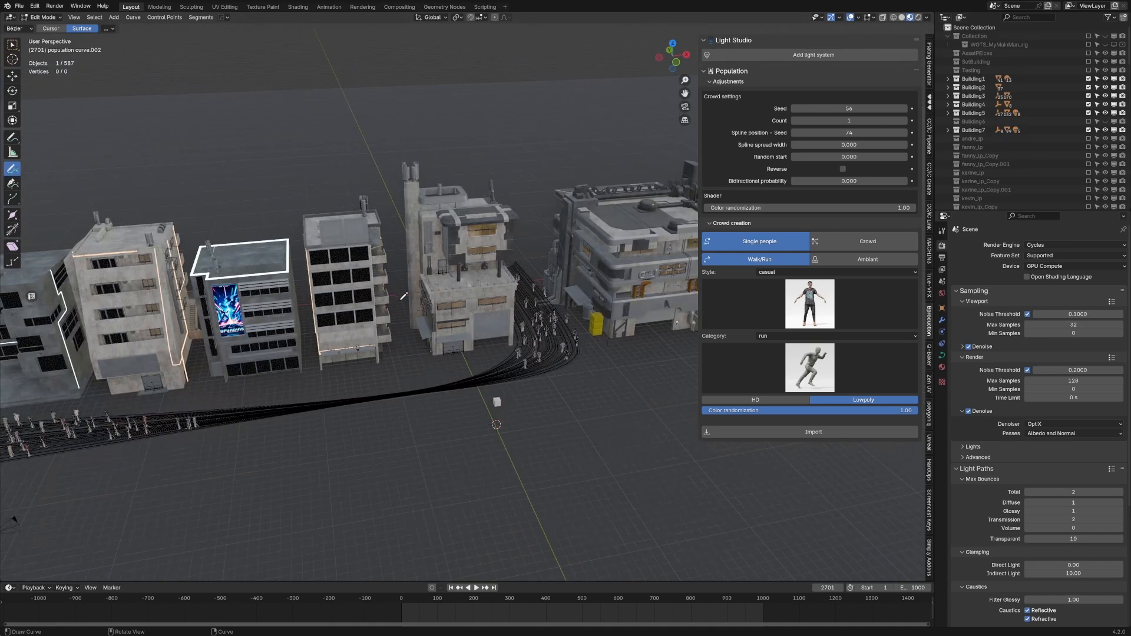
pyautogui.moveTo(404, 294); pyautogui.dragTo(418, 360)
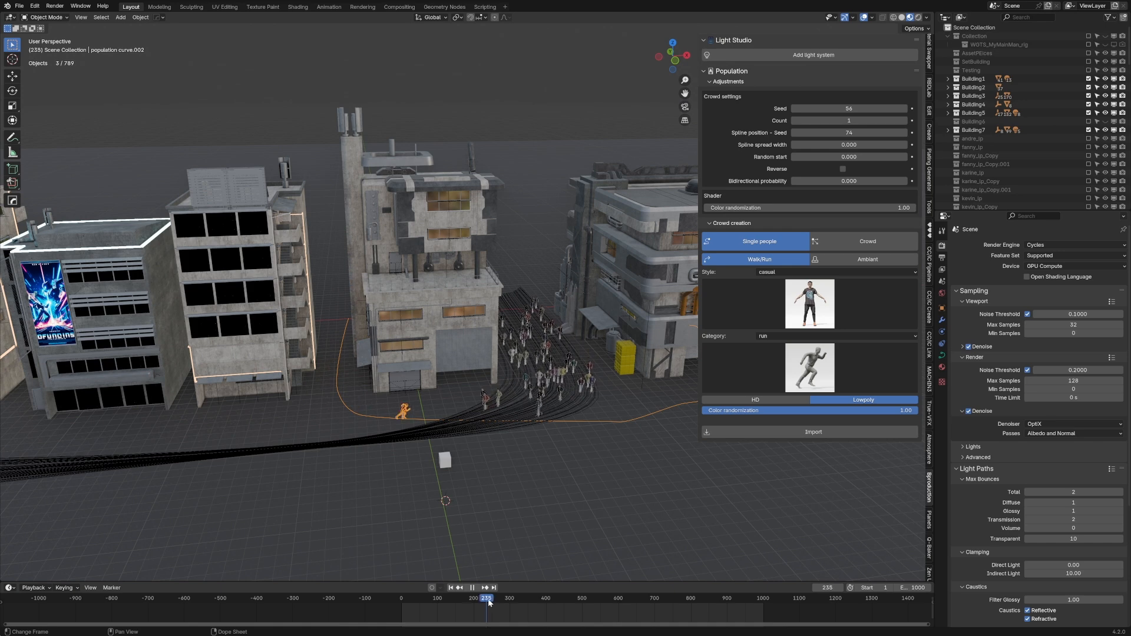
pyautogui.click(471, 587)
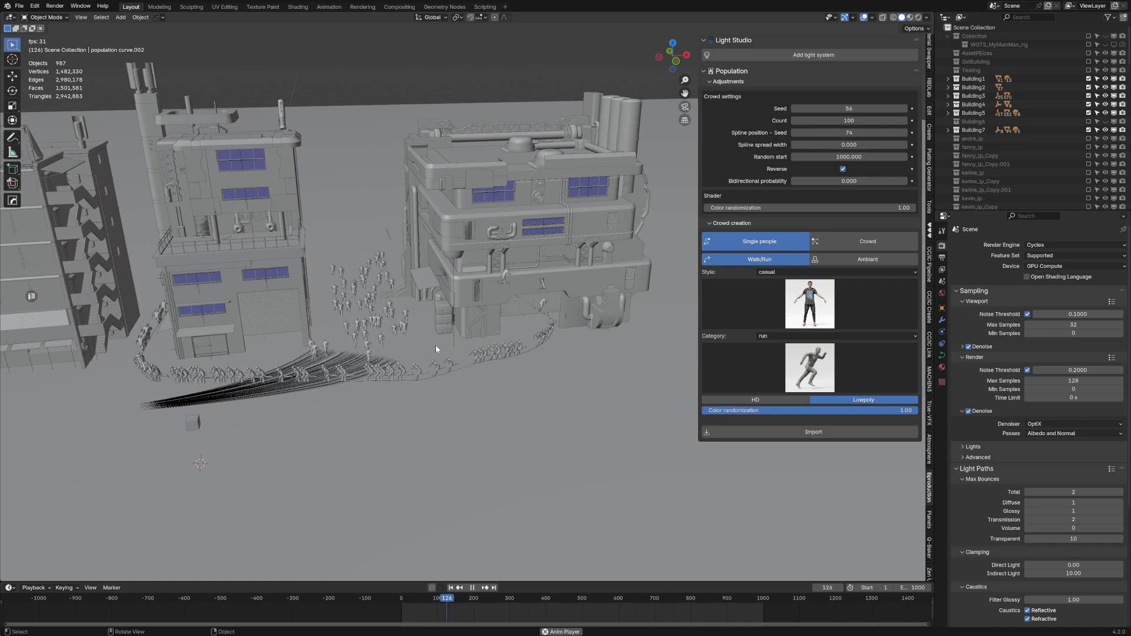
# Step: Select population curve.001 and raise its Count to 1000 running characters
pyautogui.click(467, 598)
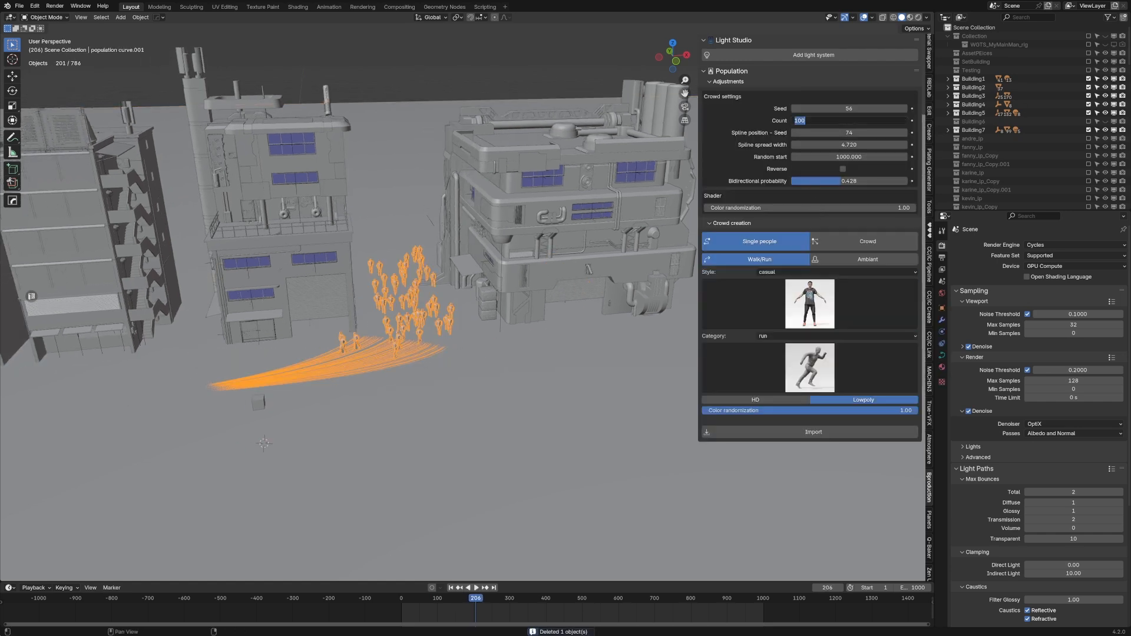
pyautogui.write('1000')
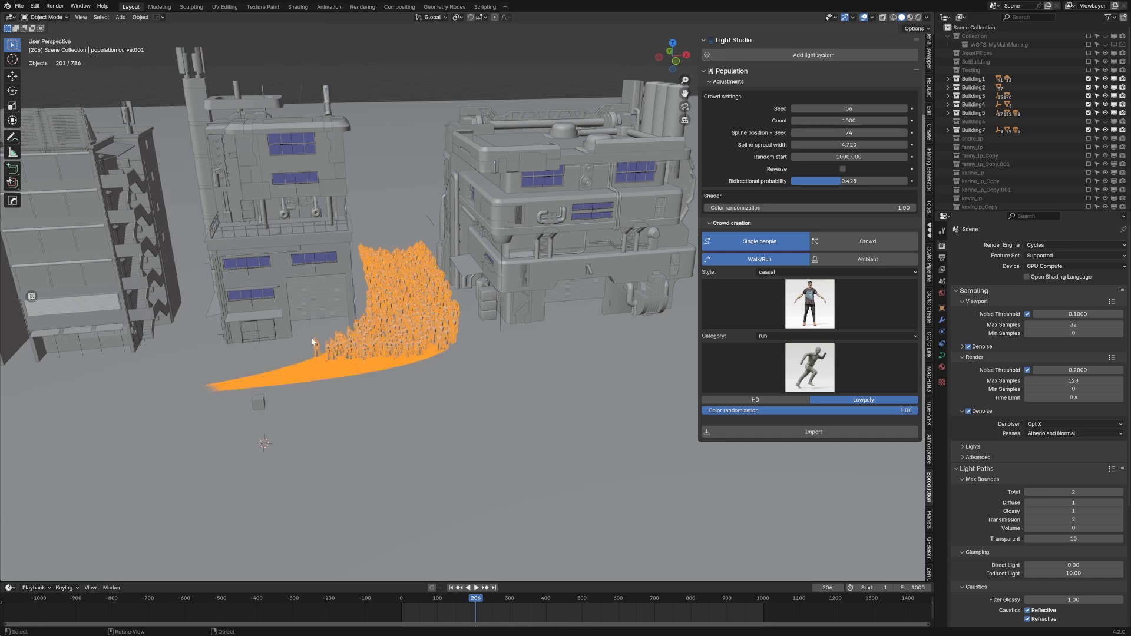
pyautogui.moveTo(376, 356)
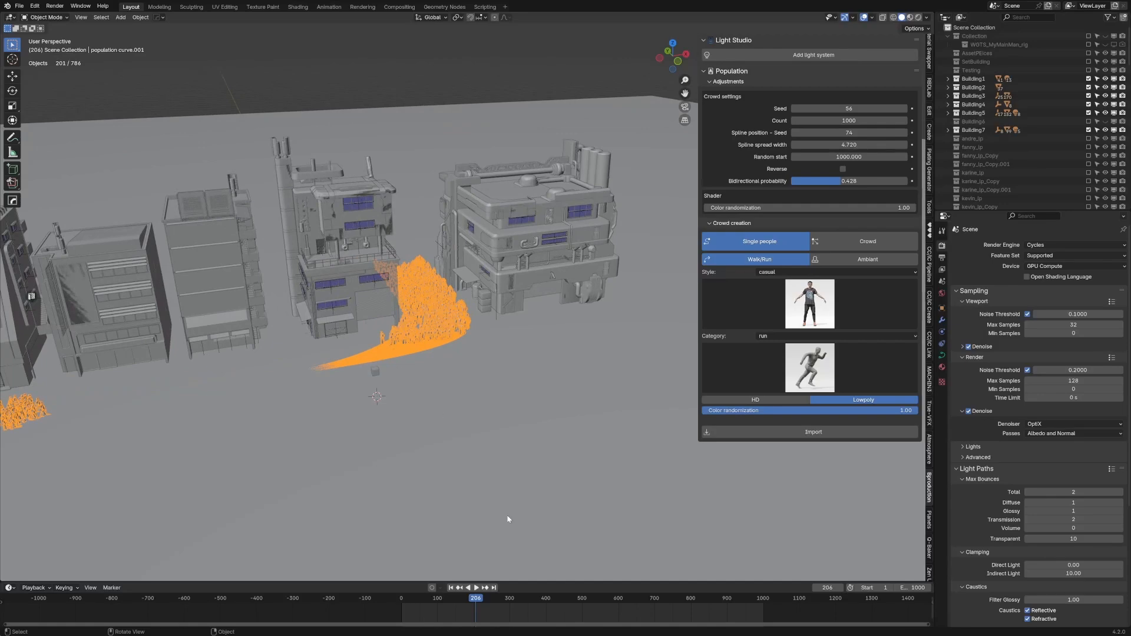
pyautogui.click(651, 597)
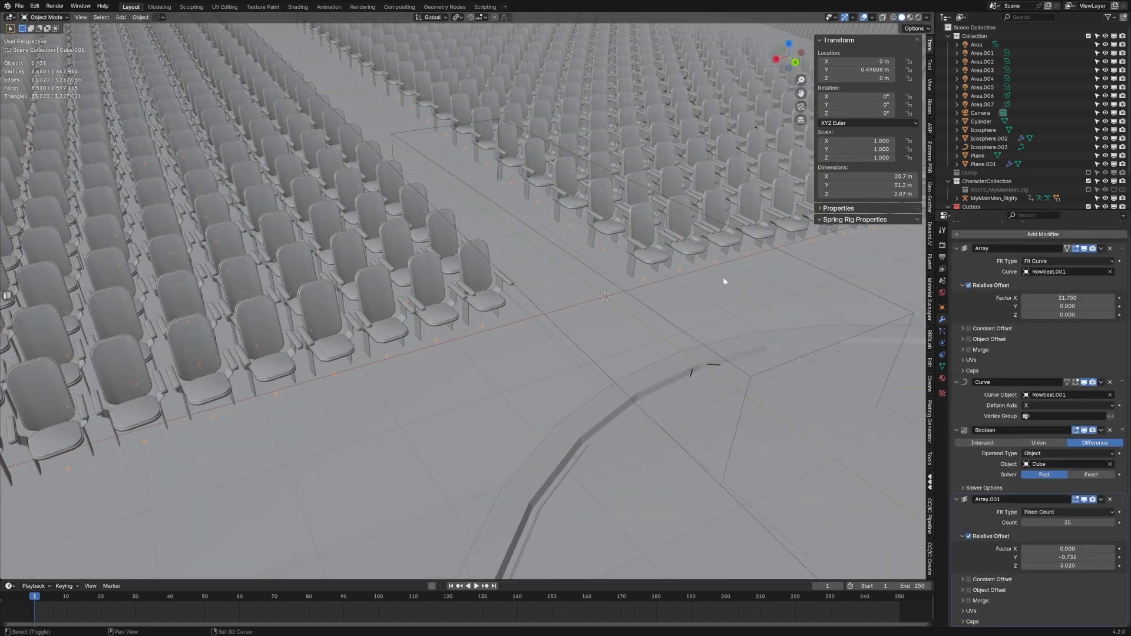
# Step: Convert the seat array to mesh, move it to a new Seats collection and separate by loose parts
pyautogui.press('f3')
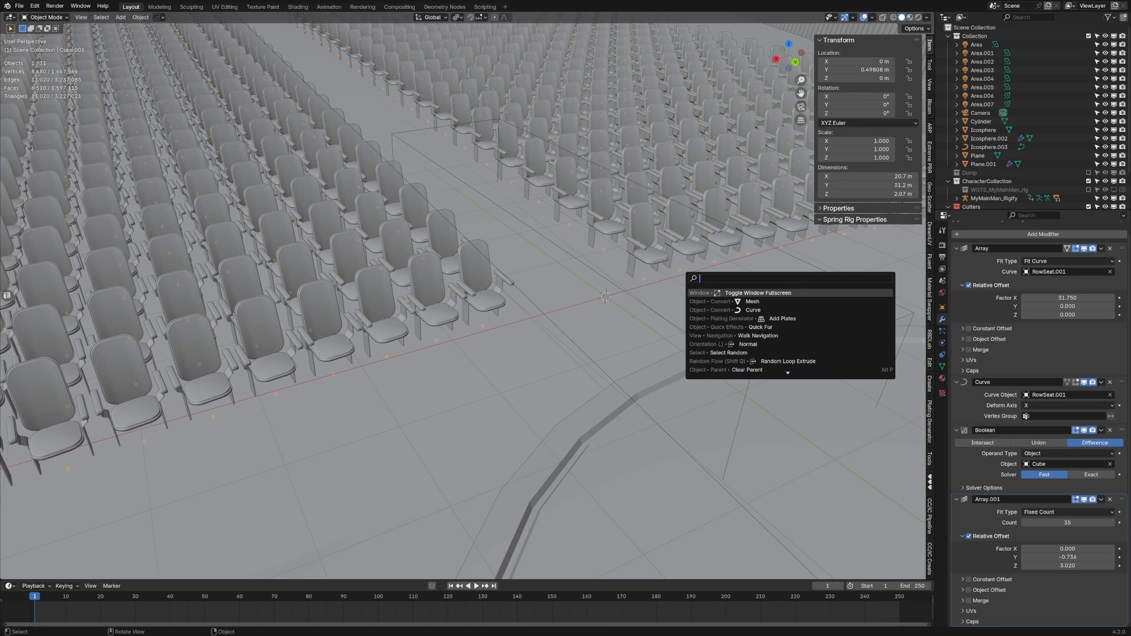
pyautogui.write('conver')
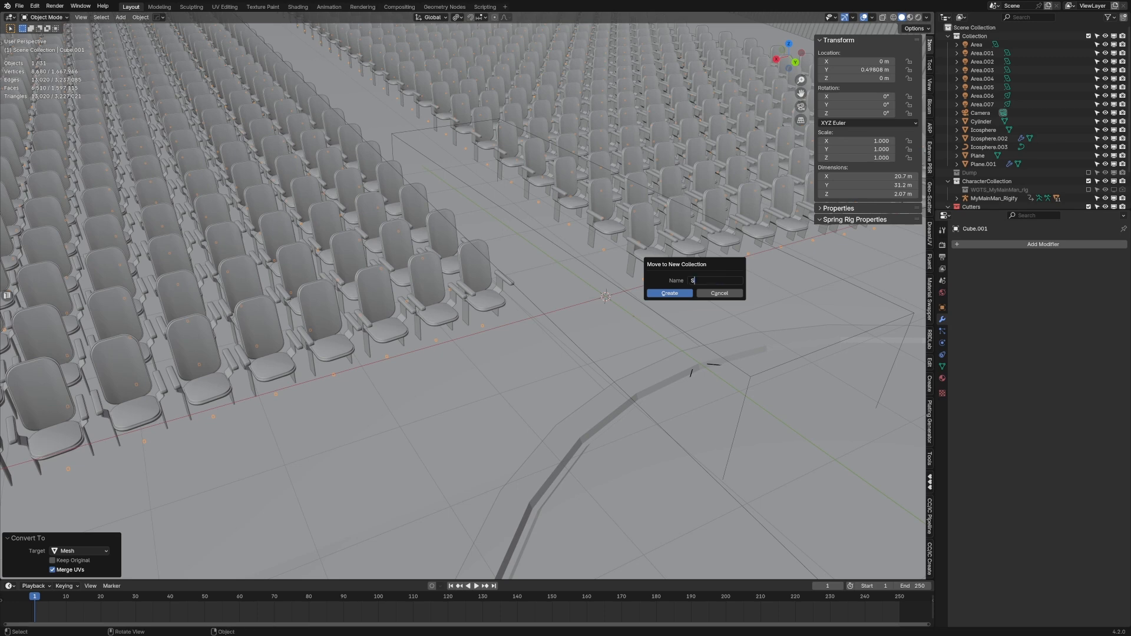
pyautogui.click(669, 293)
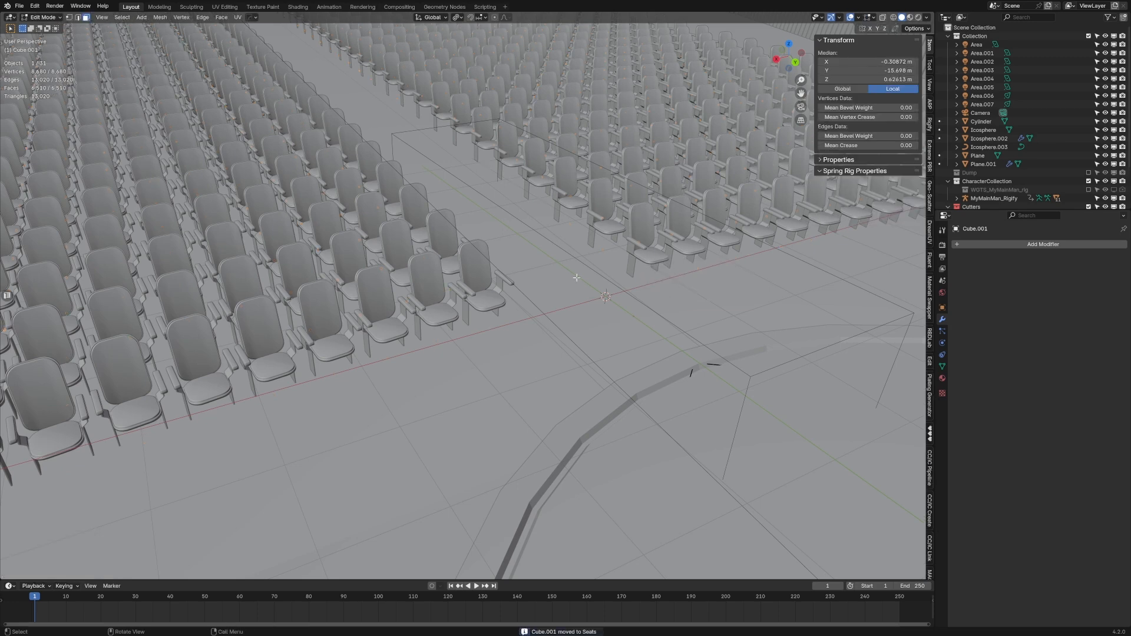
pyautogui.press('p')
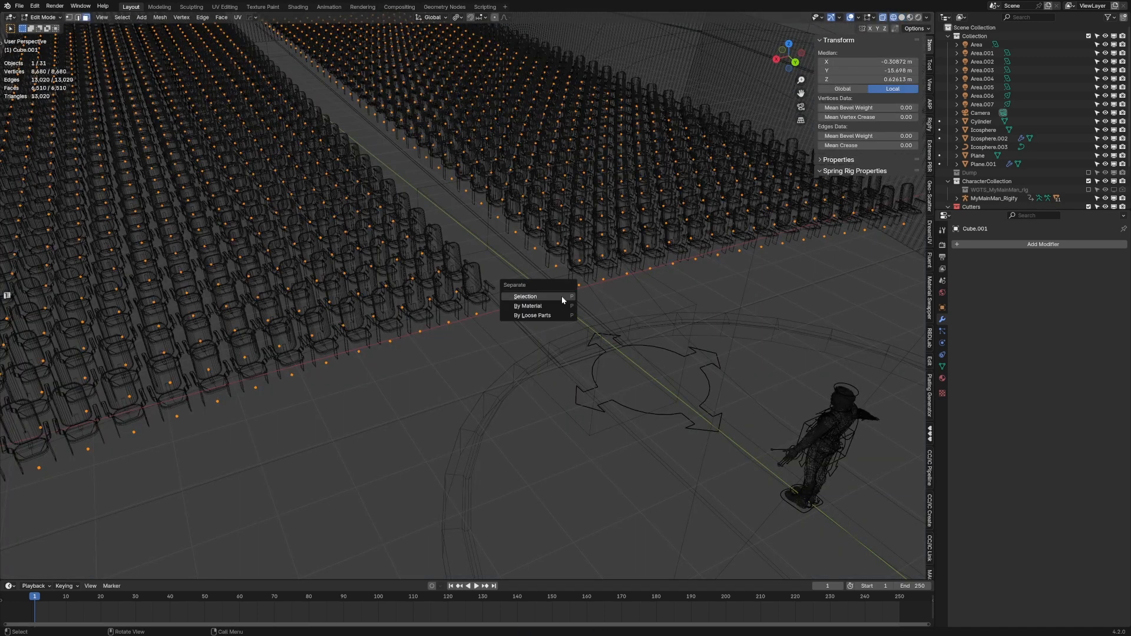
pyautogui.click(533, 316)
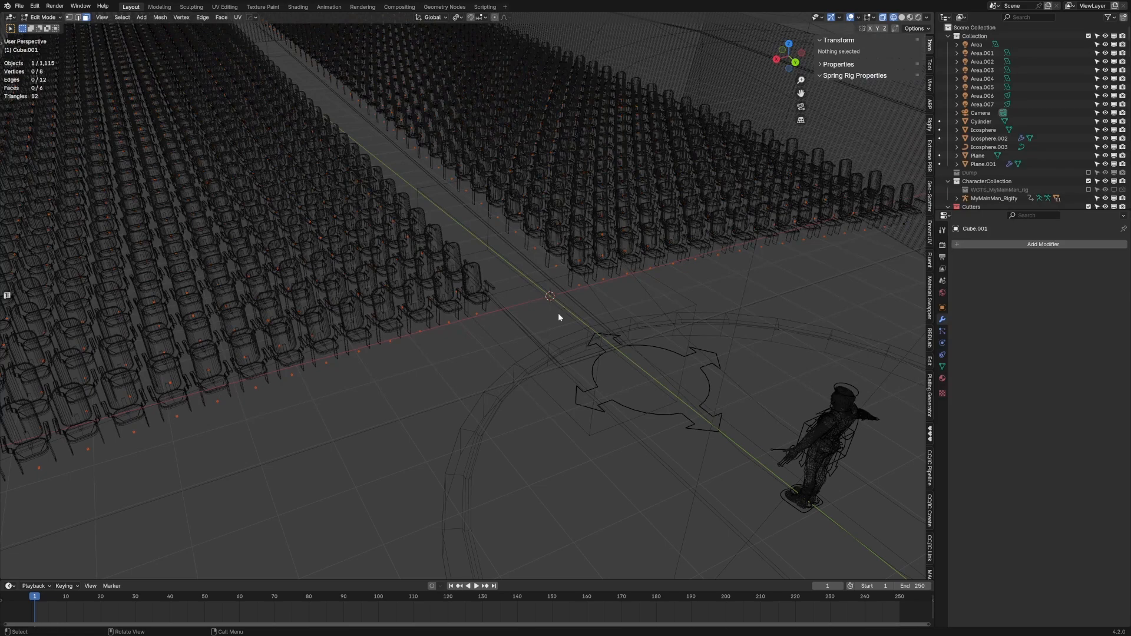
pyautogui.press('Tab')
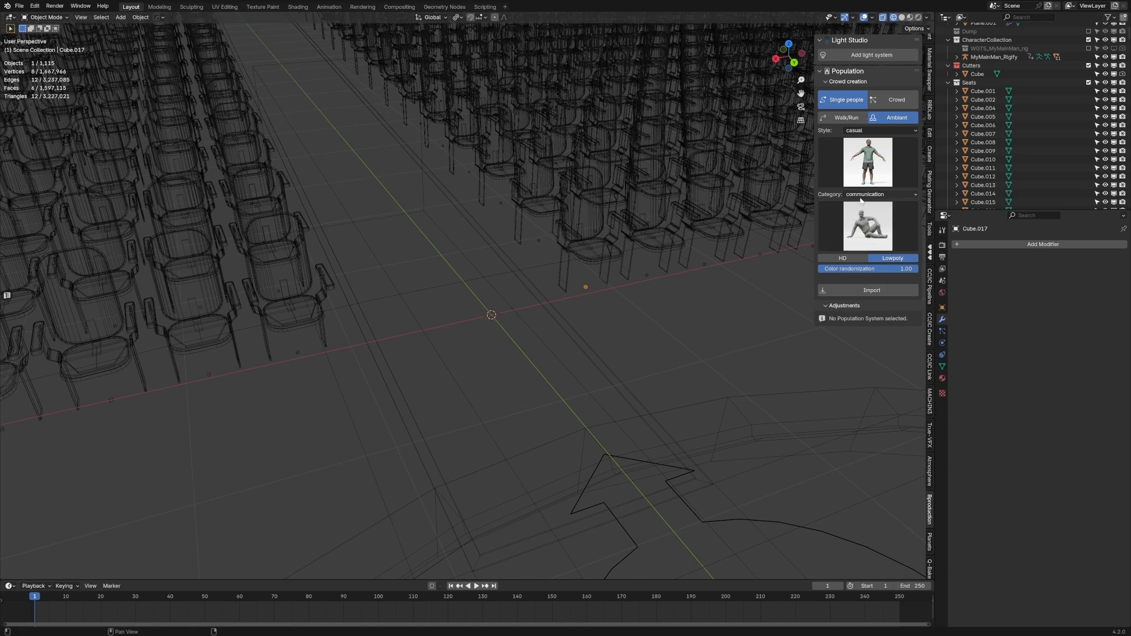
# Step: Configure a stadium-mode crowd on the Seats collection with the daily life category
pyautogui.click(897, 99)
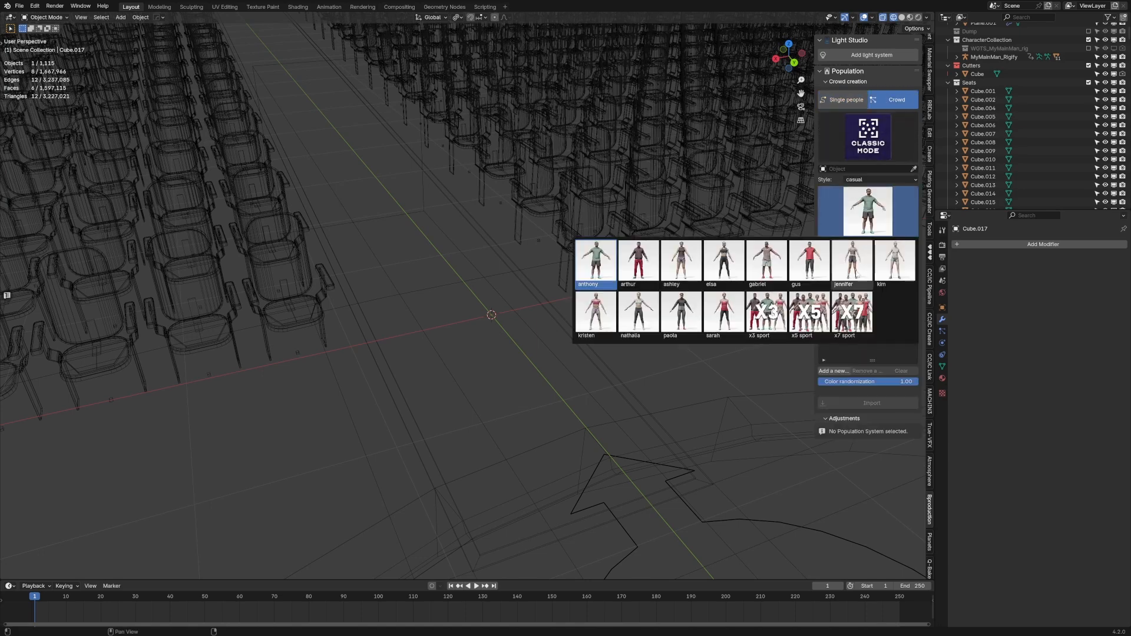
pyautogui.click(866, 136)
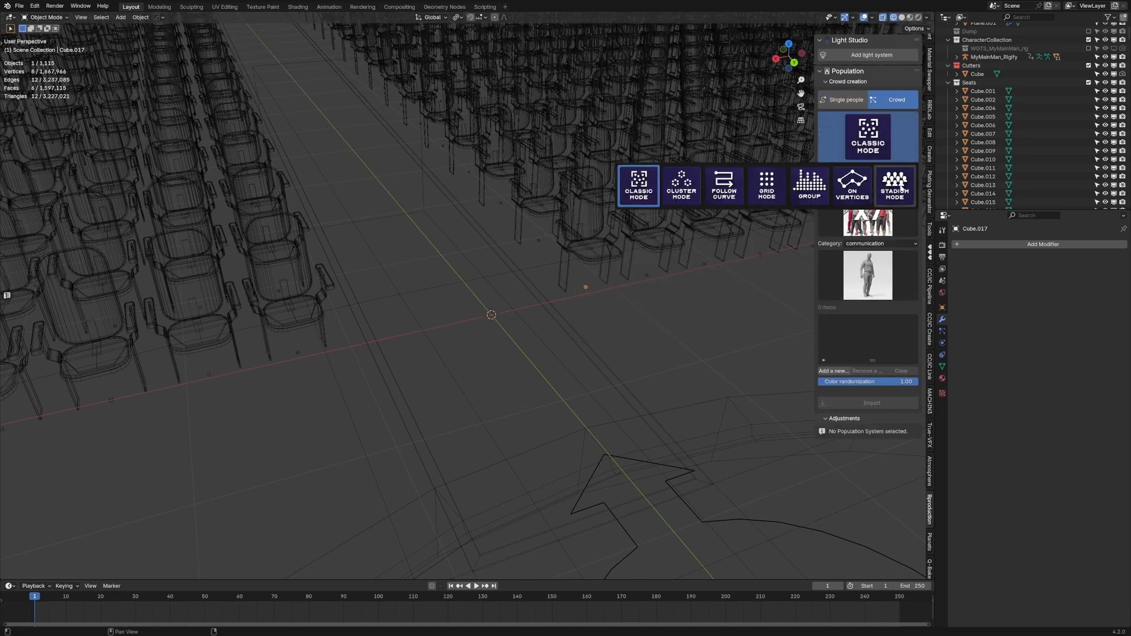
pyautogui.click(894, 185)
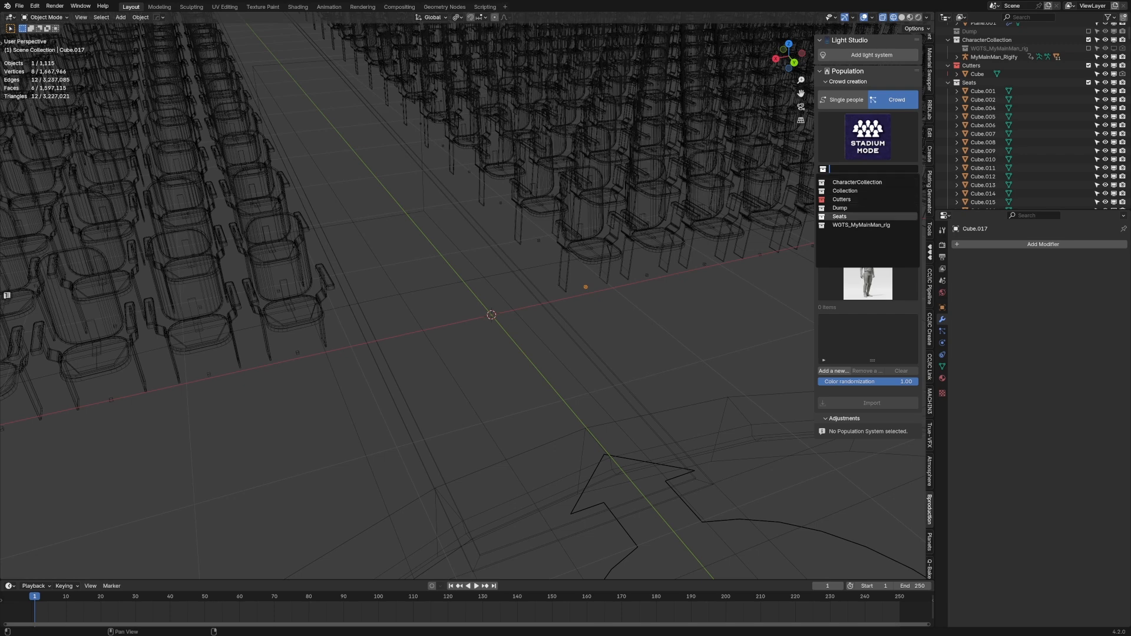
pyautogui.click(840, 216)
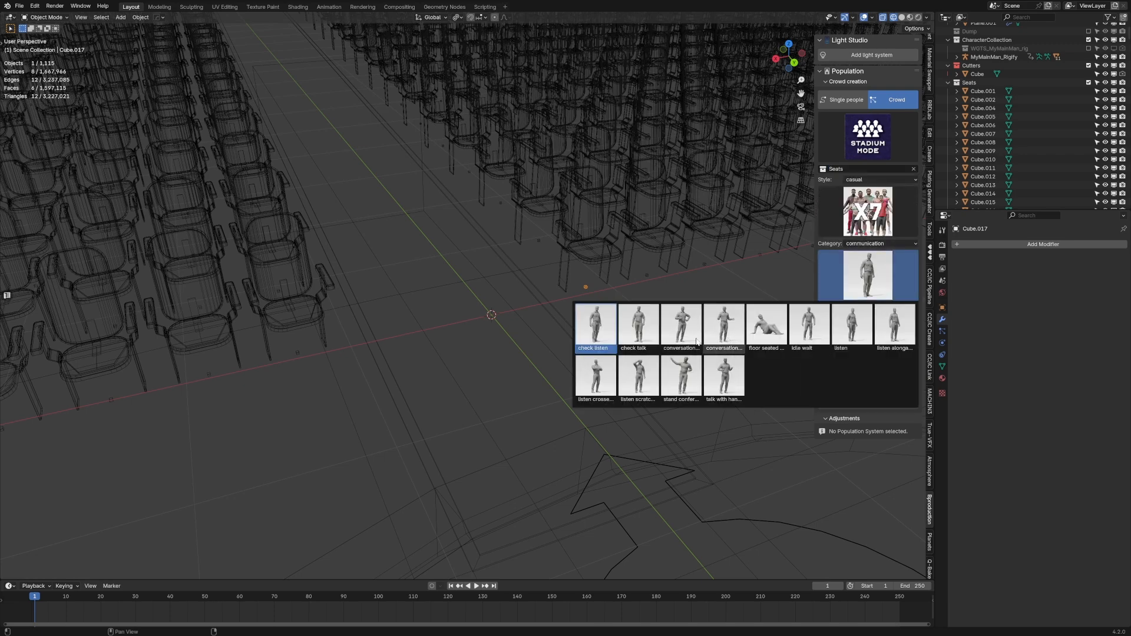
pyautogui.click(867, 243)
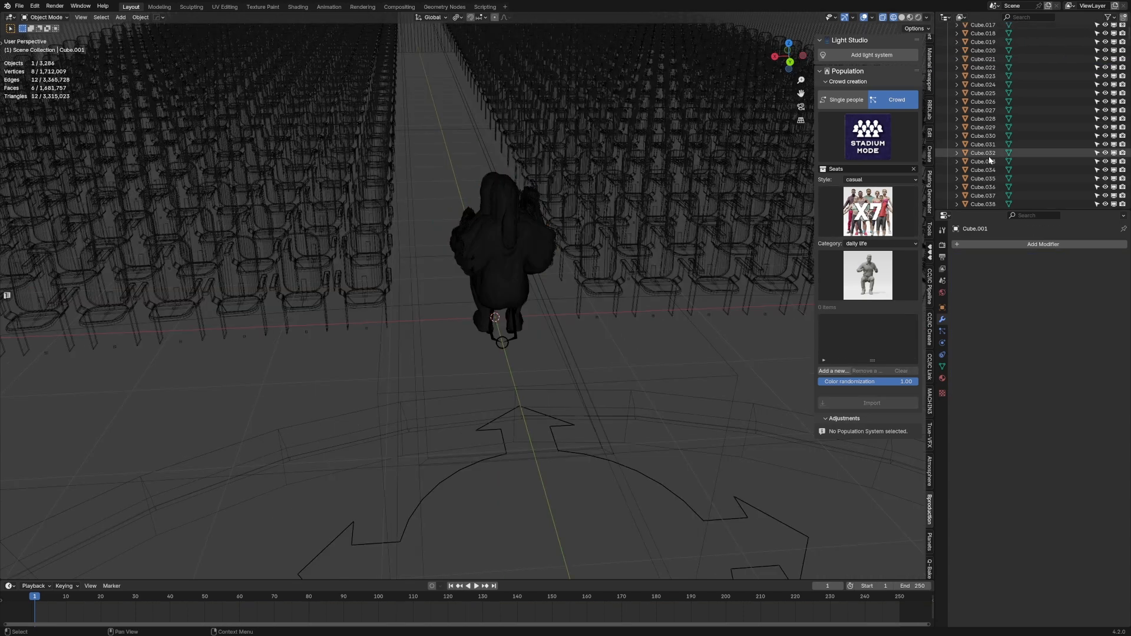
# Step: Set each seat's origin to its centre of mass so the emitter seats a character on it
pyautogui.scroll(-3)
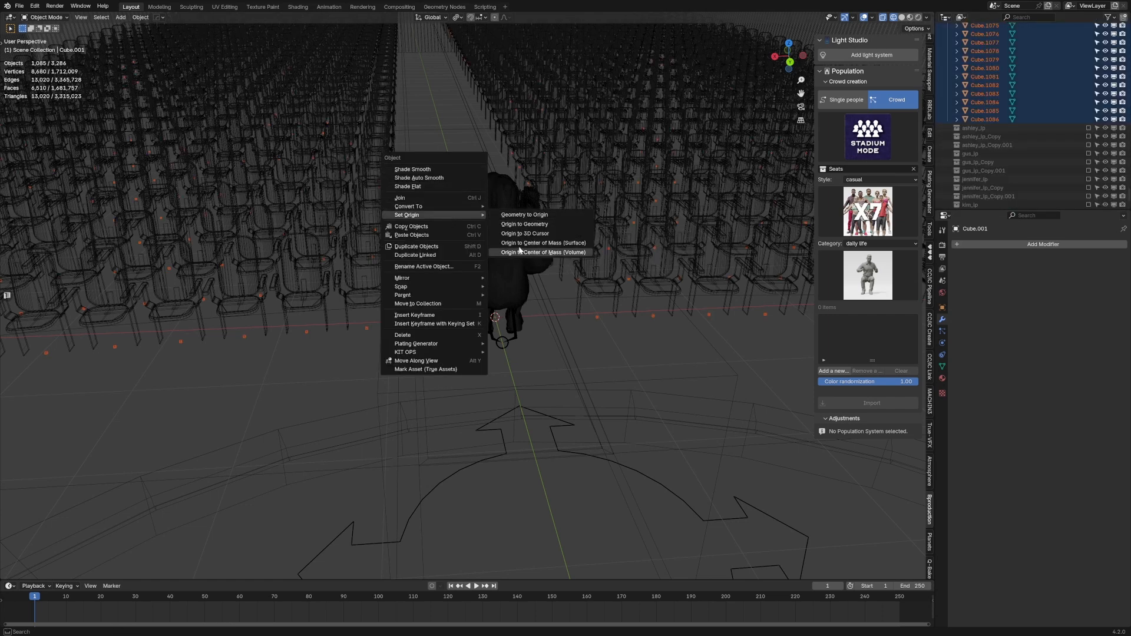
pyautogui.click(524, 224)
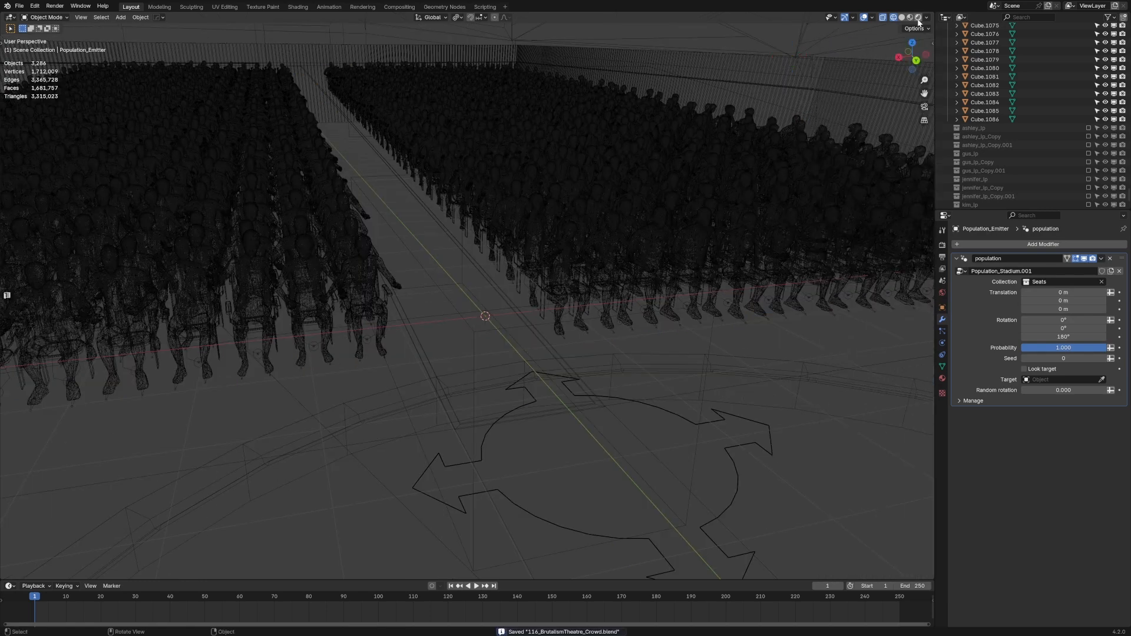
# Step: Preview the seated crowd in Rendered viewport shading
pyautogui.click(899, 16)
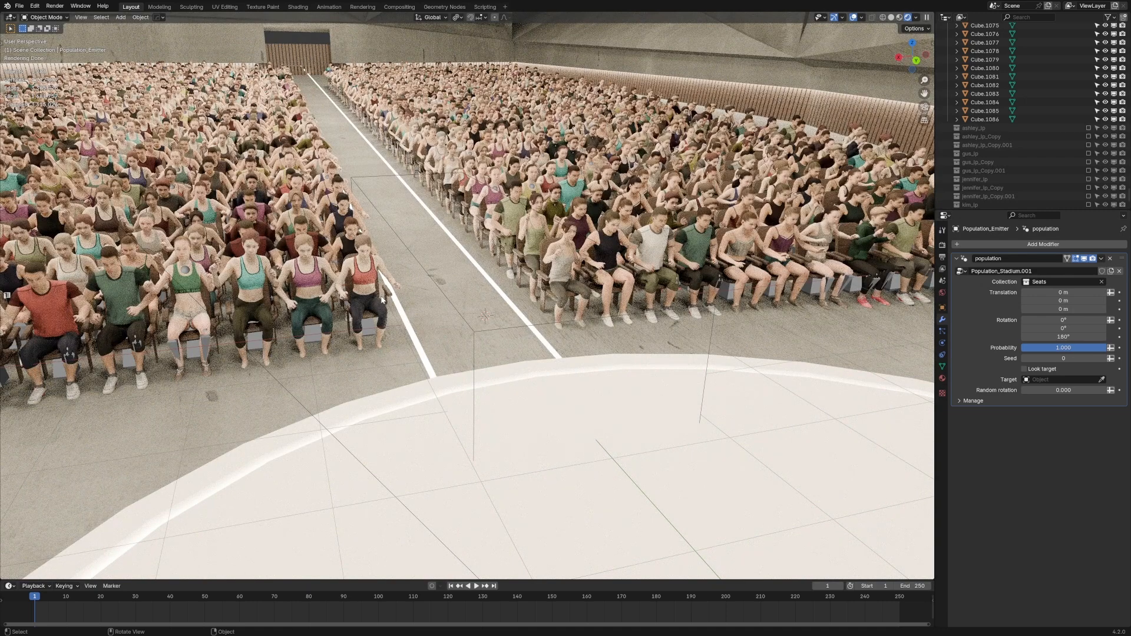
pyautogui.moveTo(566, 249)
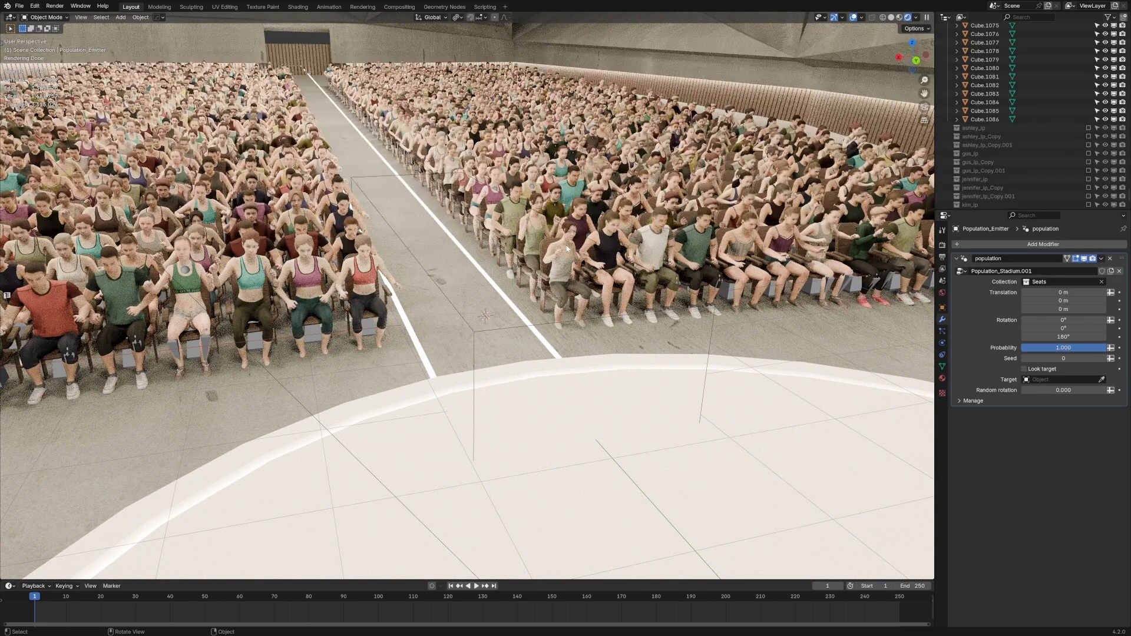
pyautogui.moveTo(571, 269)
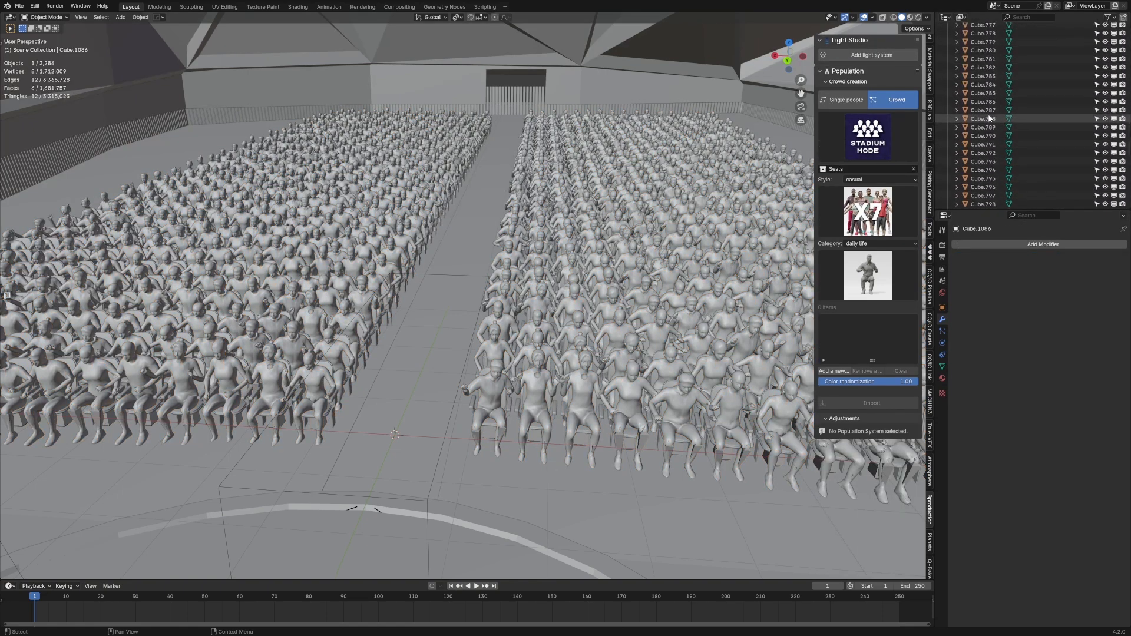
# Step: Run Select Random on the seats as Deselect with ratio 0.1 to thin the audience
pyautogui.press('f3')
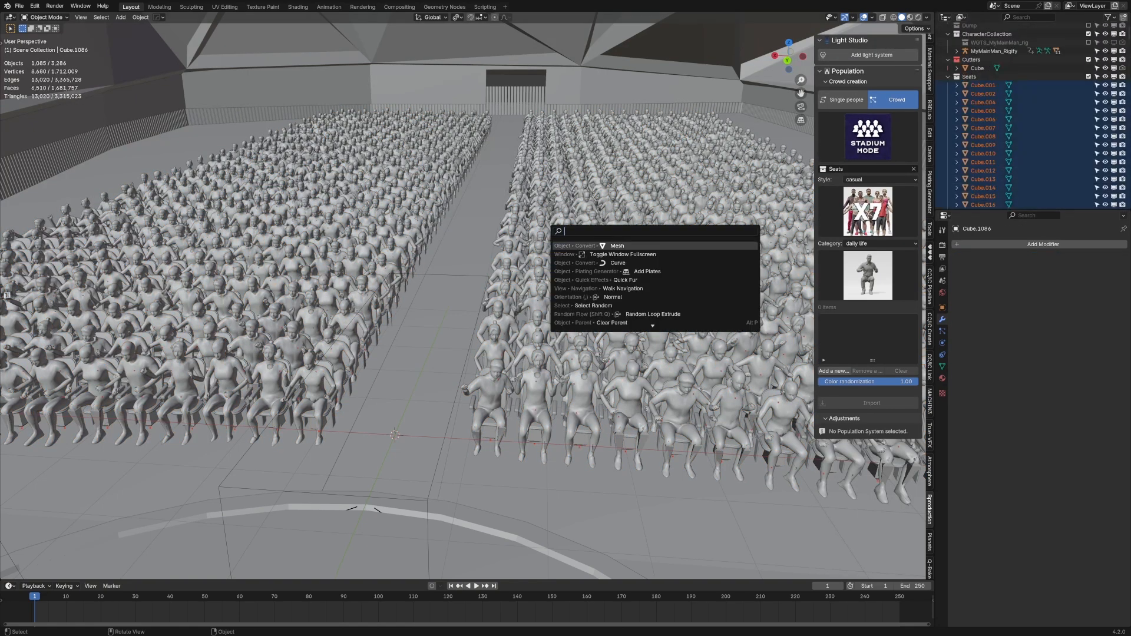
pyautogui.write('random')
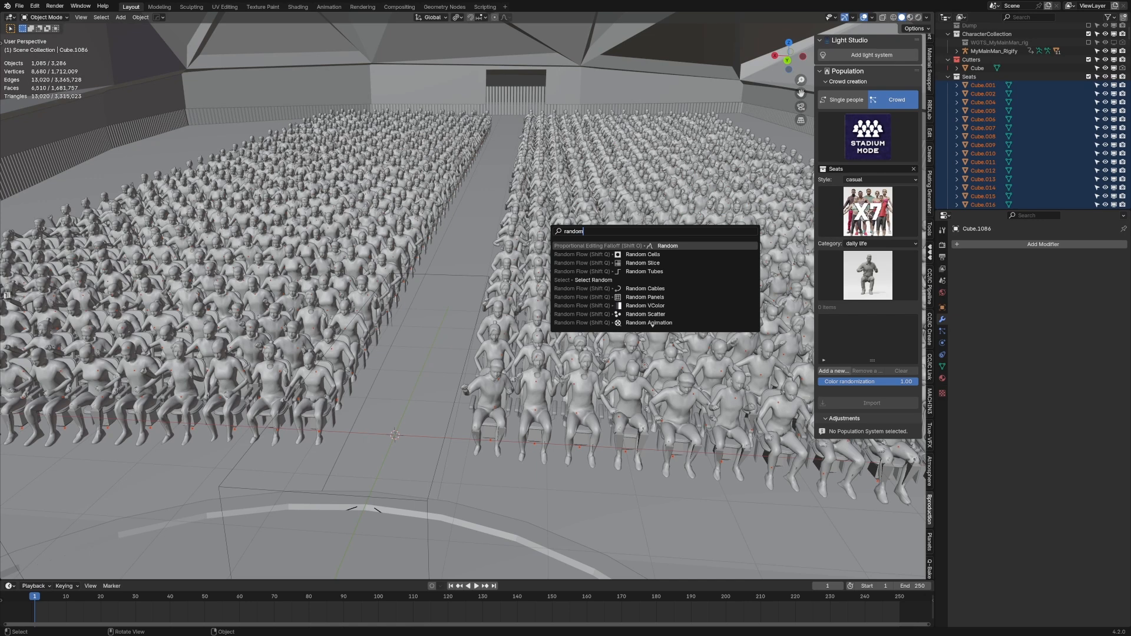
pyautogui.click(589, 281)
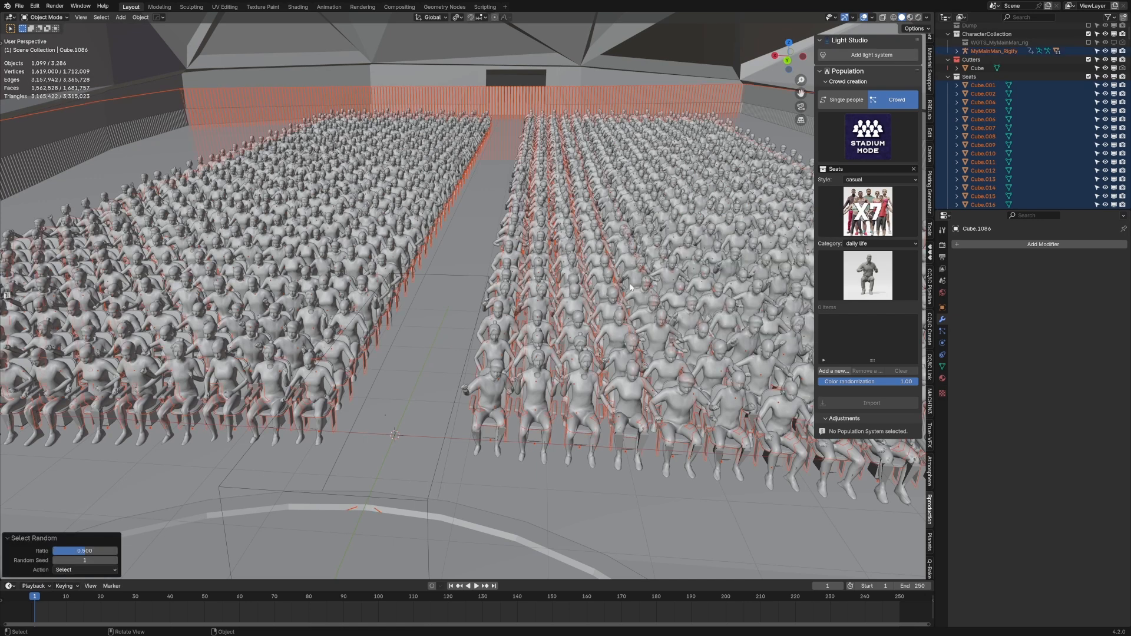
pyautogui.click(82, 570)
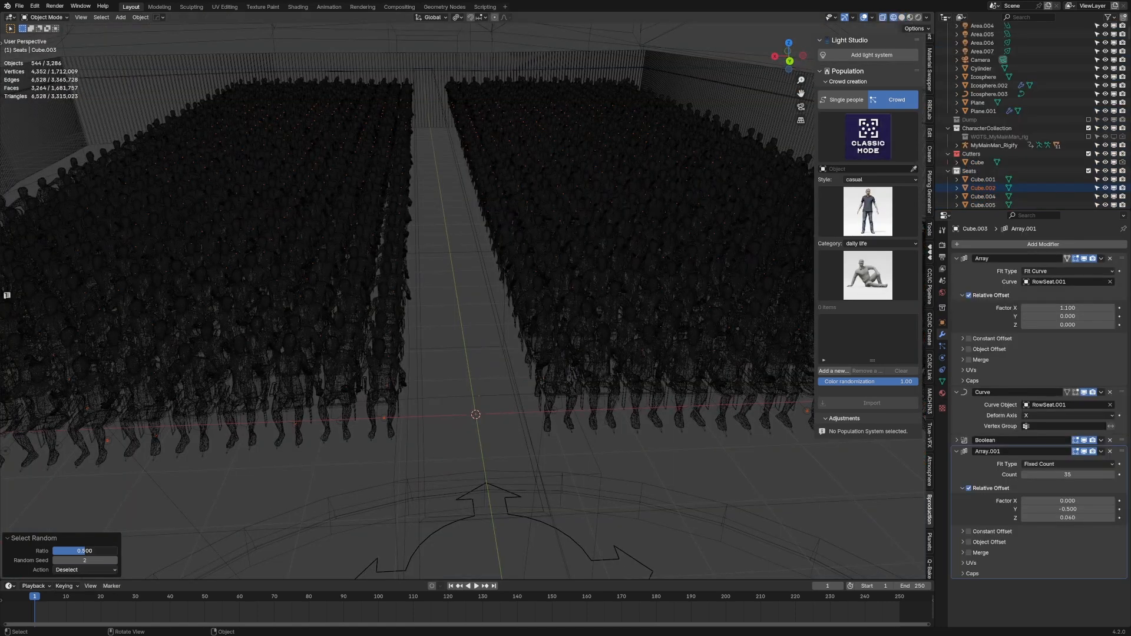
pyautogui.write('.1')
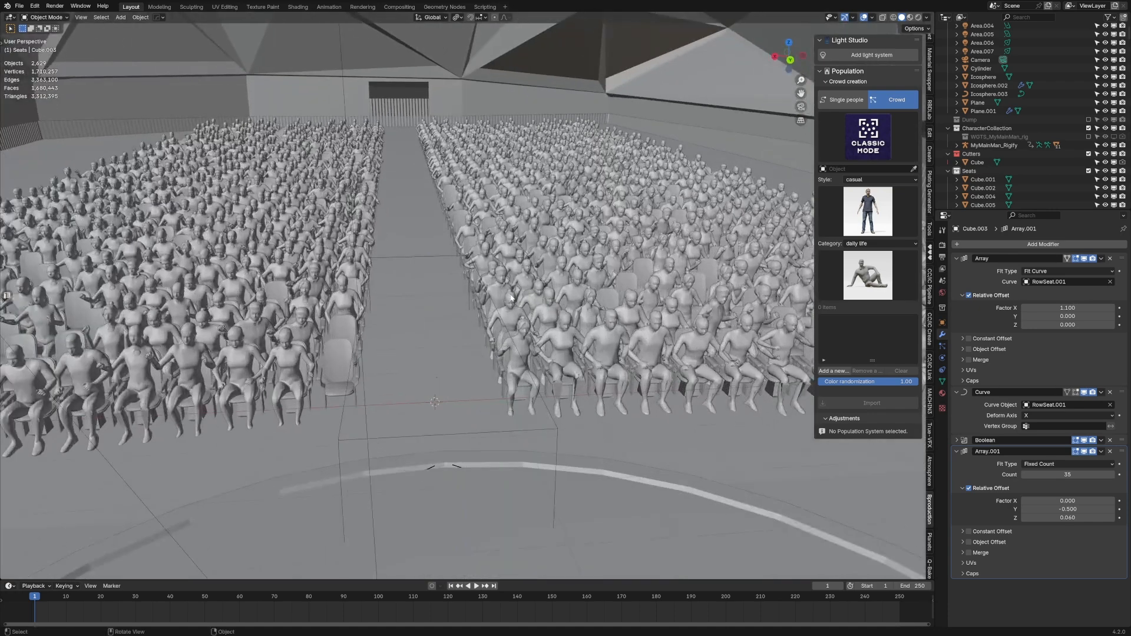
# Step: Play the crowd animation and select the panoramic scene camera
pyautogui.click(472, 585)
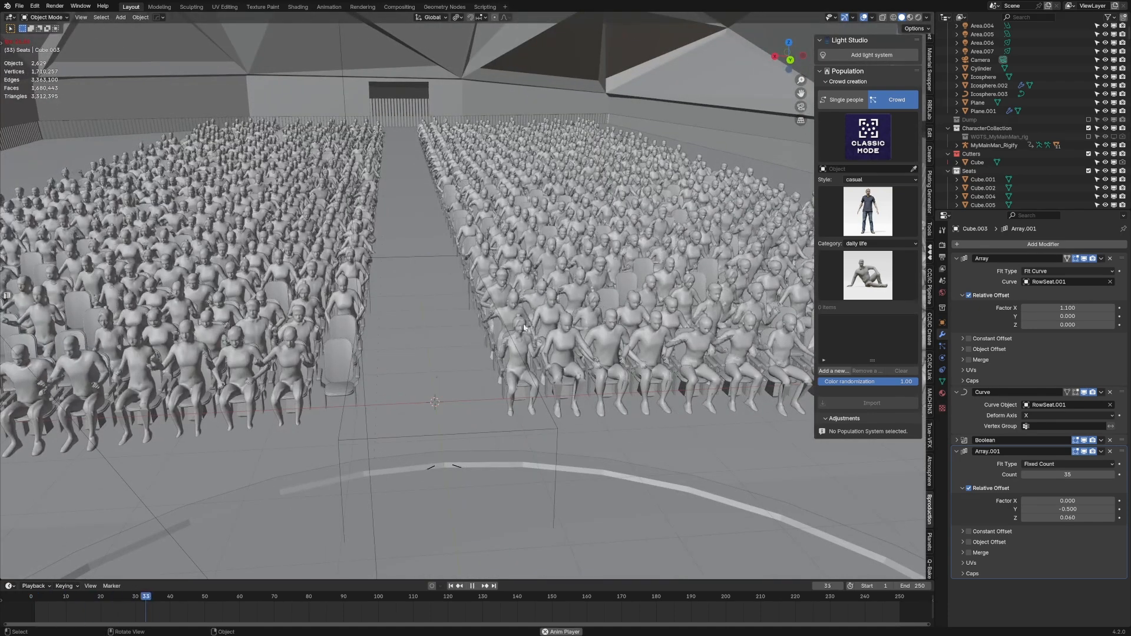
pyautogui.click(624, 596)
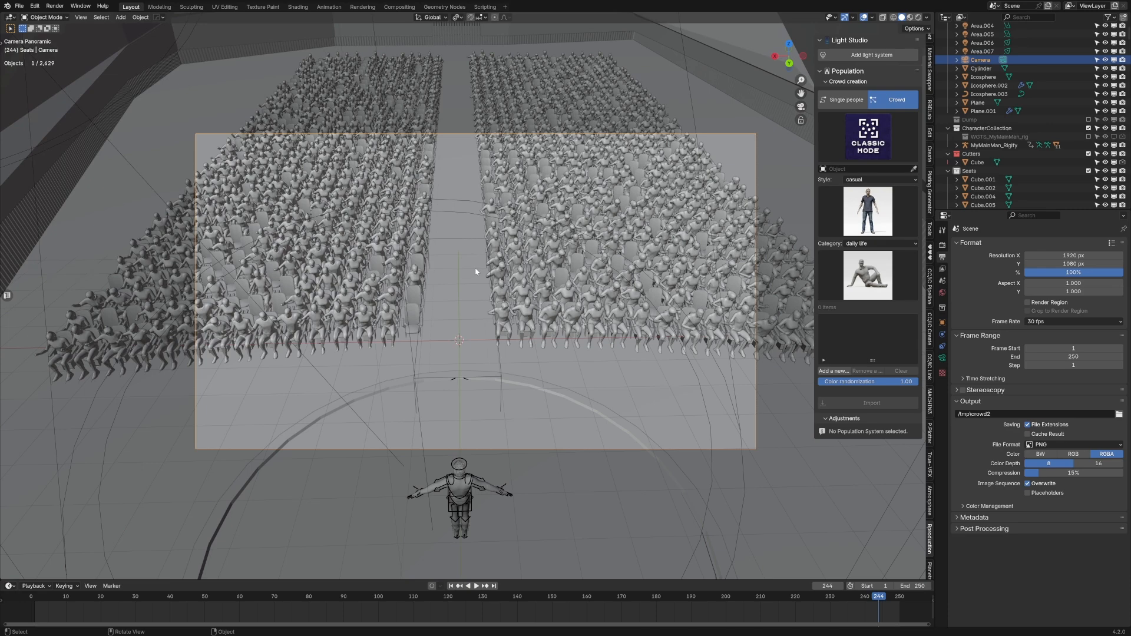
pyautogui.moveTo(307, 41)
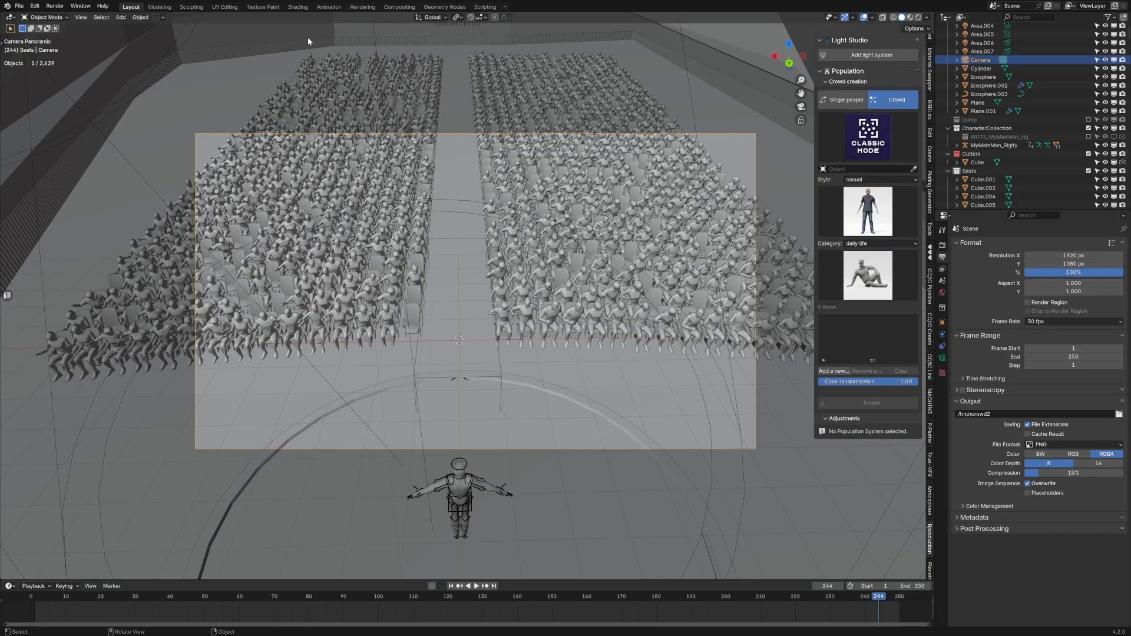